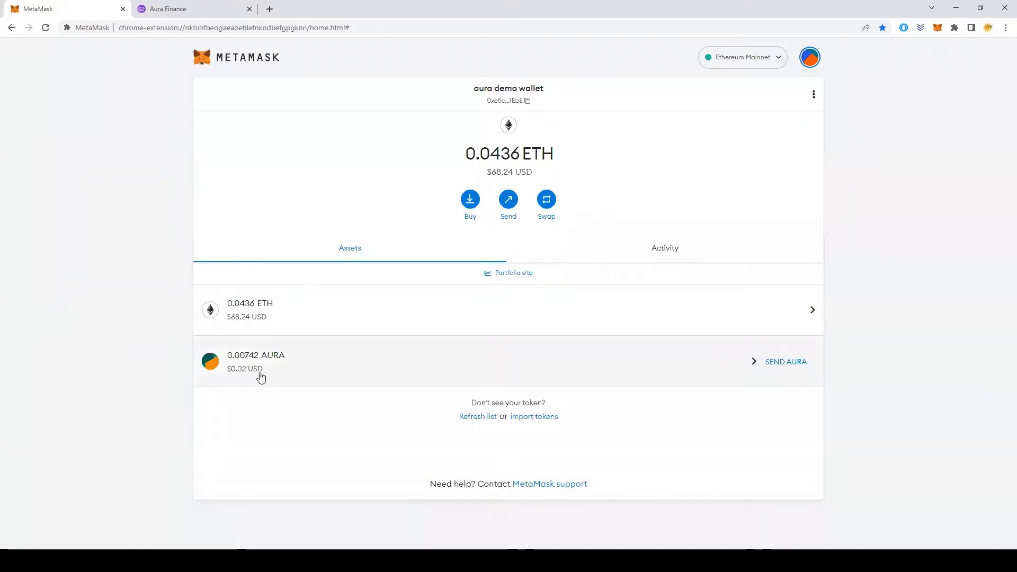
pyautogui.moveTo(198, 15)
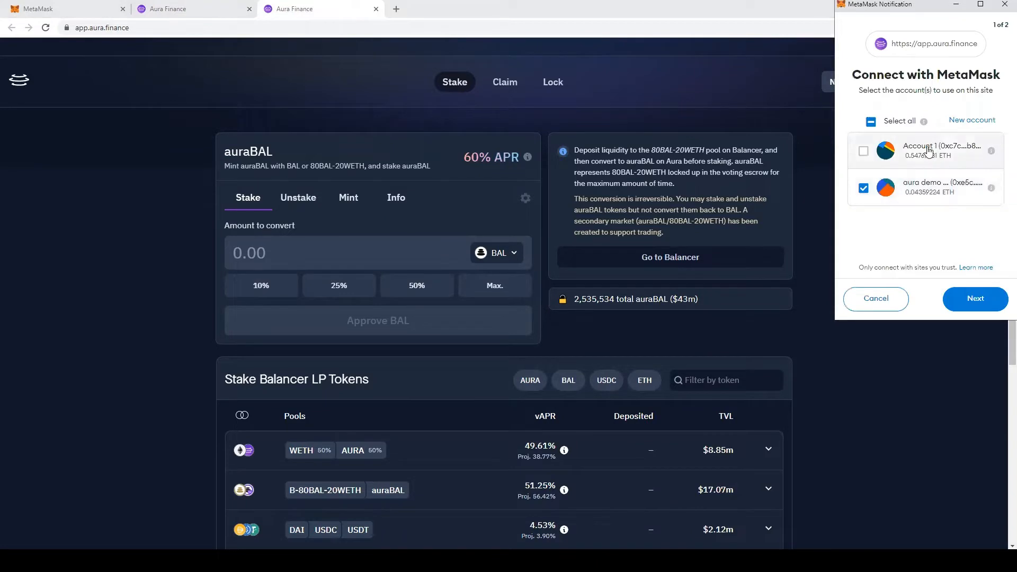
# - Approve connecting the demo MetaMask account to Aura Finance
pyautogui.click(975, 298)
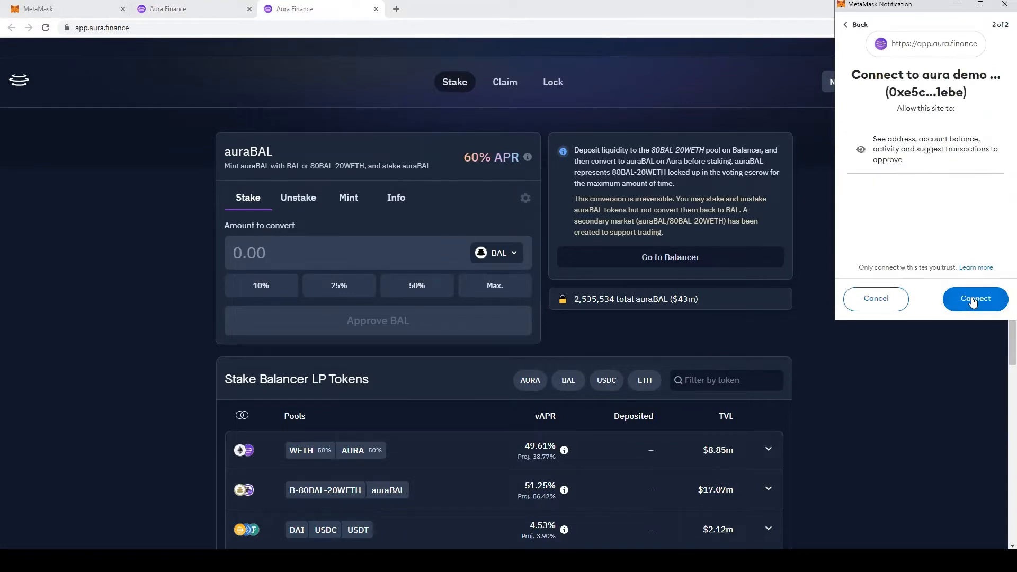
pyautogui.click(975, 299)
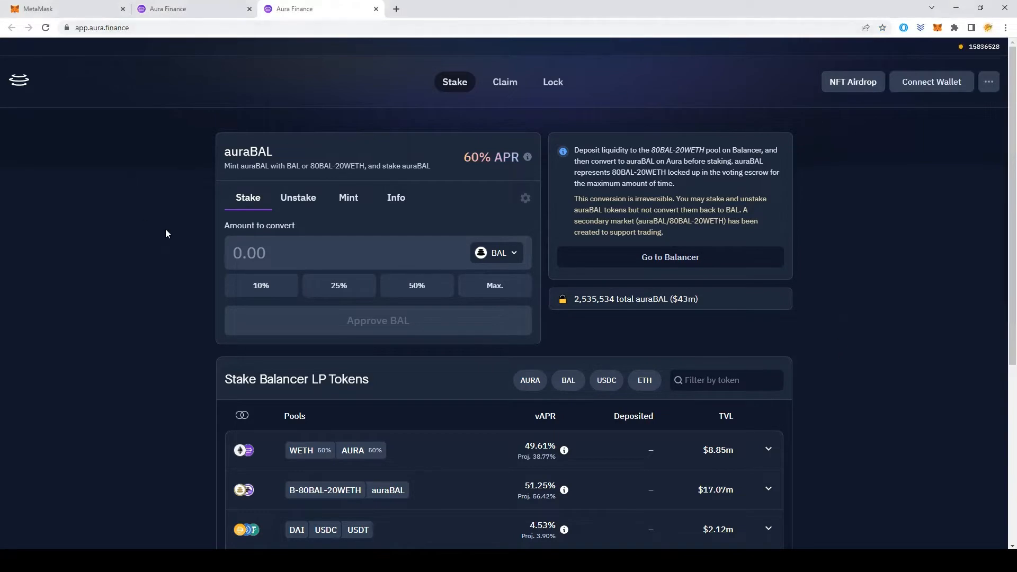
# - Connect the wallet on the Claim page and expand the 50WETH-50AURA pool's BAL and AURA rewards
pyautogui.scroll(-3)
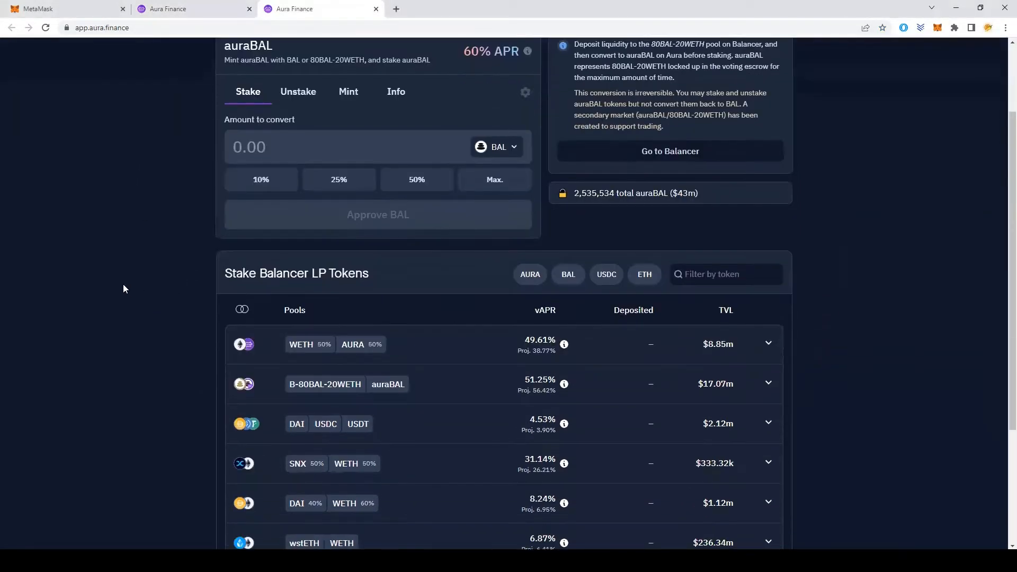
pyautogui.scroll(3)
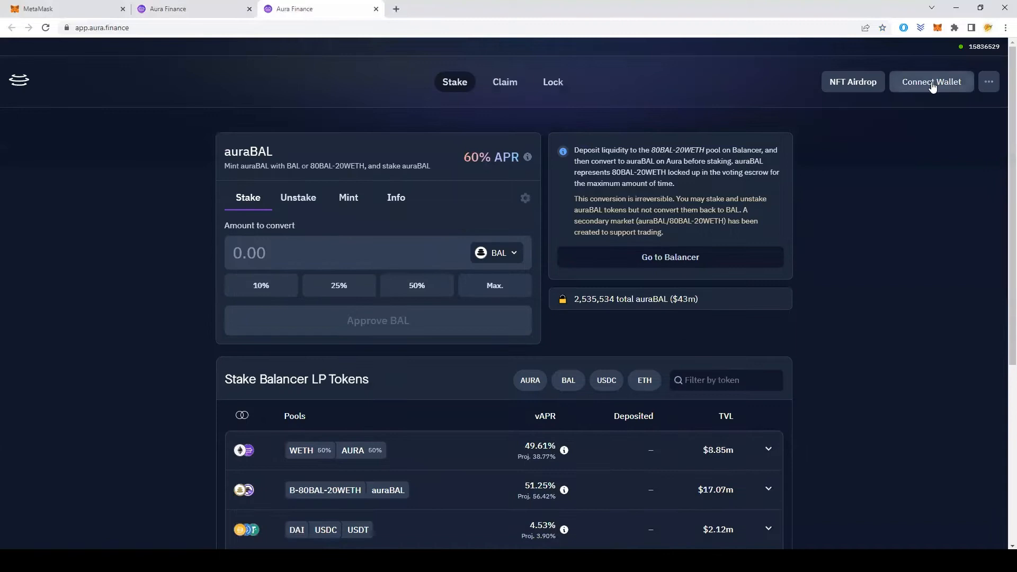
pyautogui.click(510, 81)
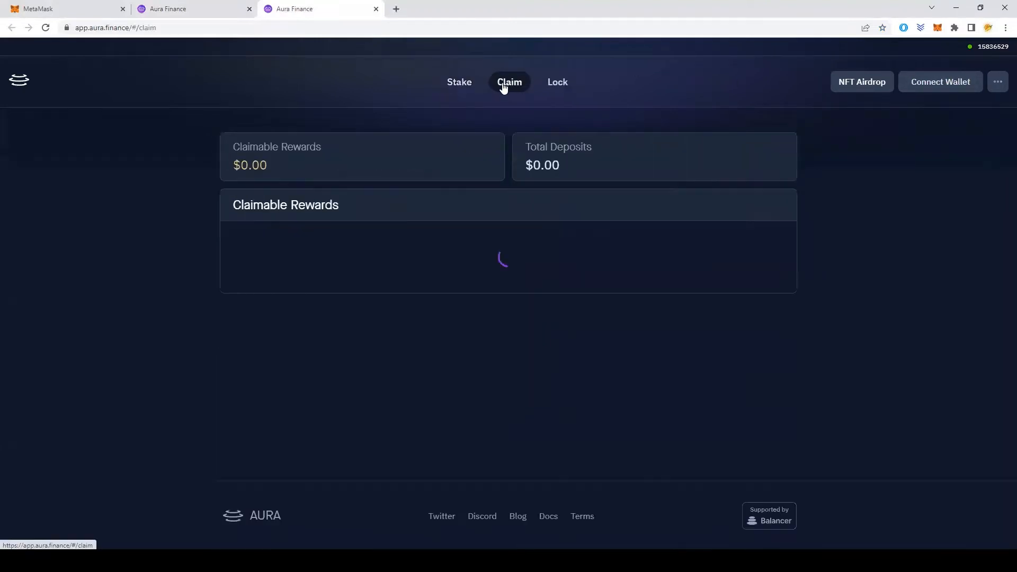
pyautogui.moveTo(150, 127)
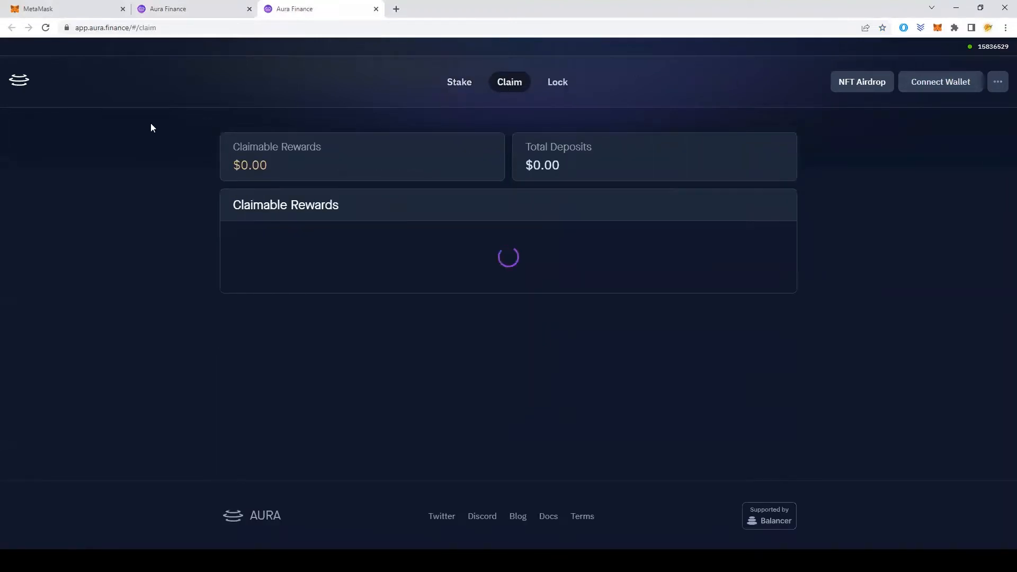
pyautogui.click(939, 81)
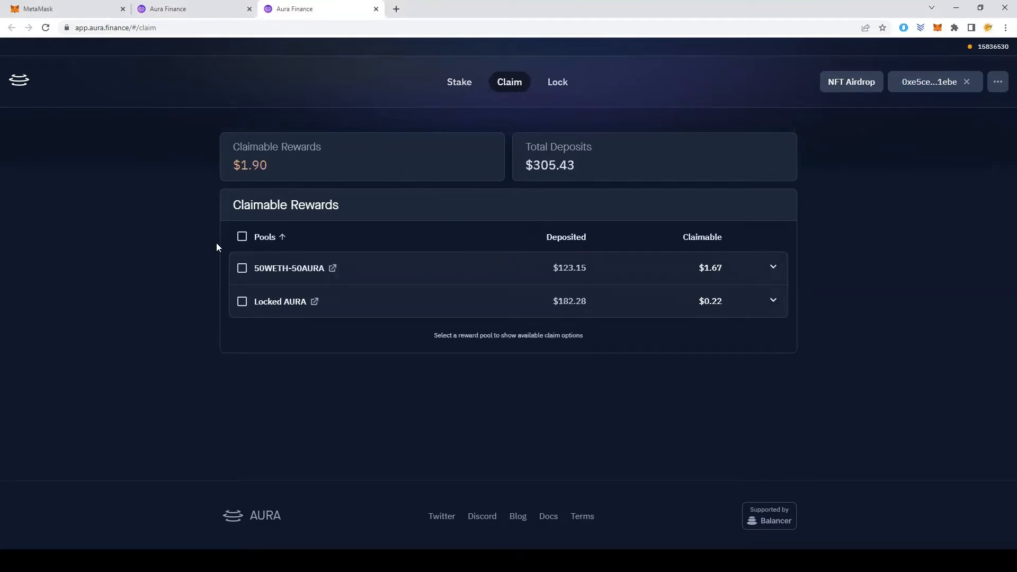
pyautogui.moveTo(495, 308)
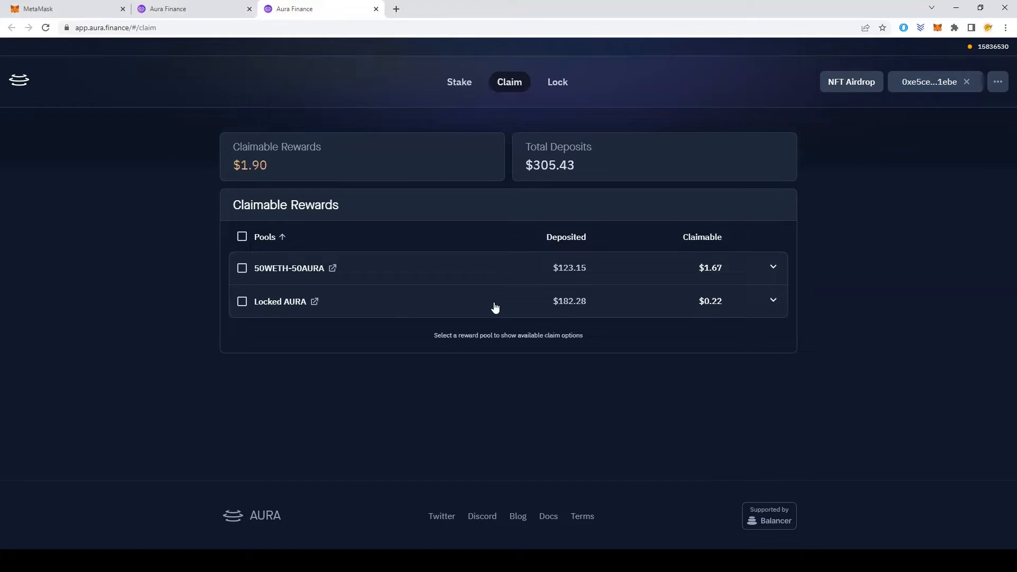
pyautogui.moveTo(565, 304)
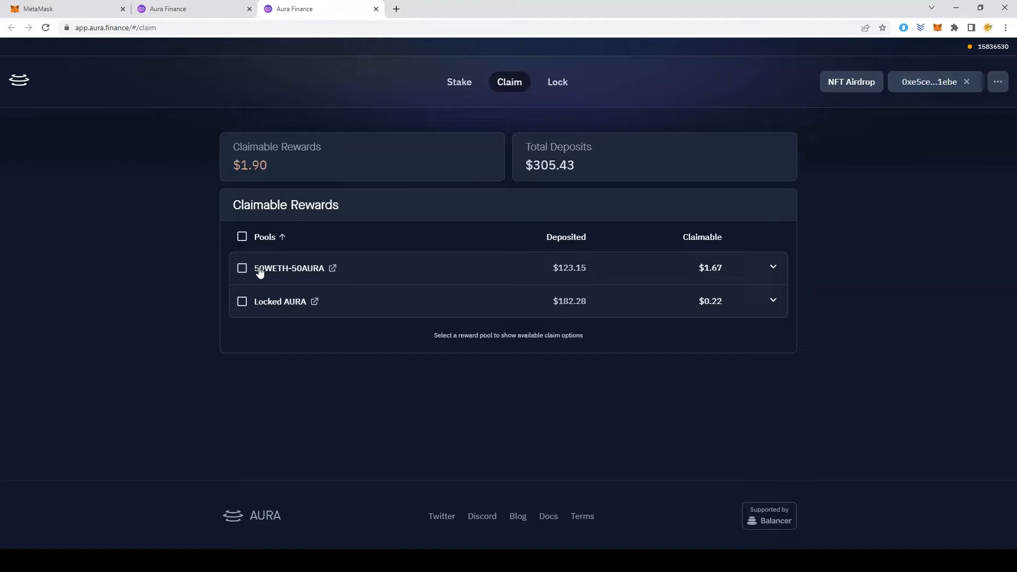
pyautogui.moveTo(327, 275)
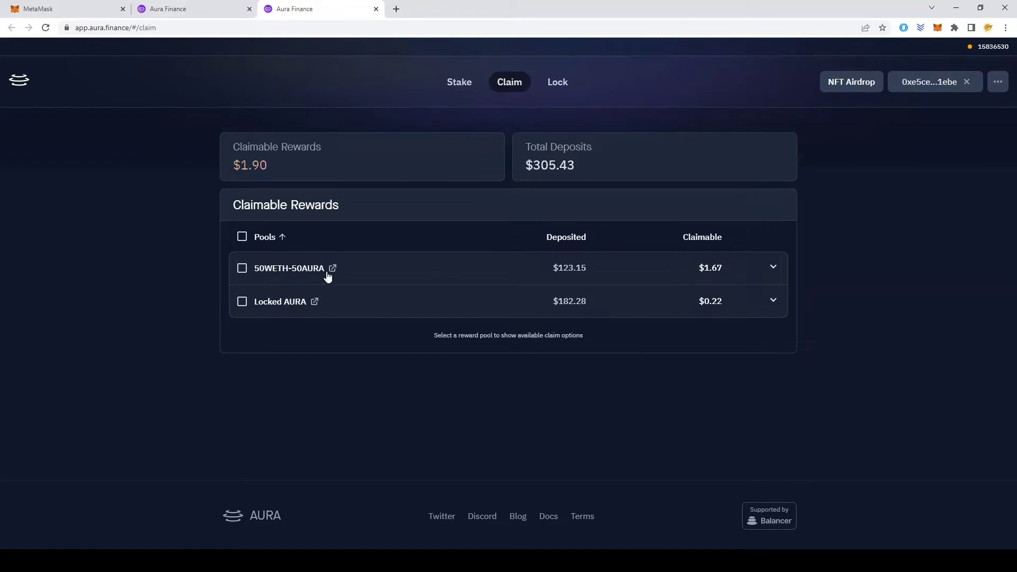
pyautogui.click(772, 268)
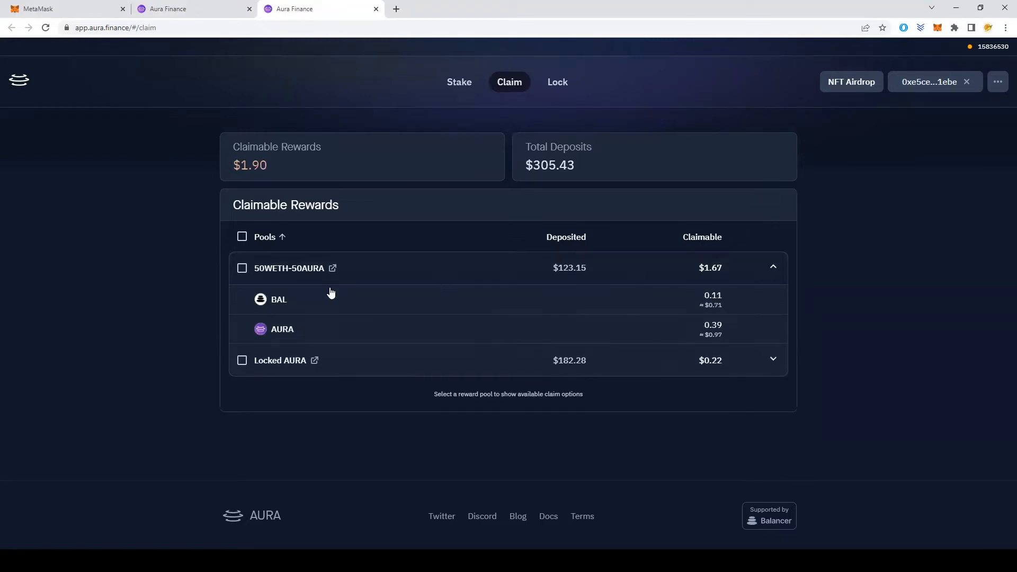
pyautogui.moveTo(417, 300)
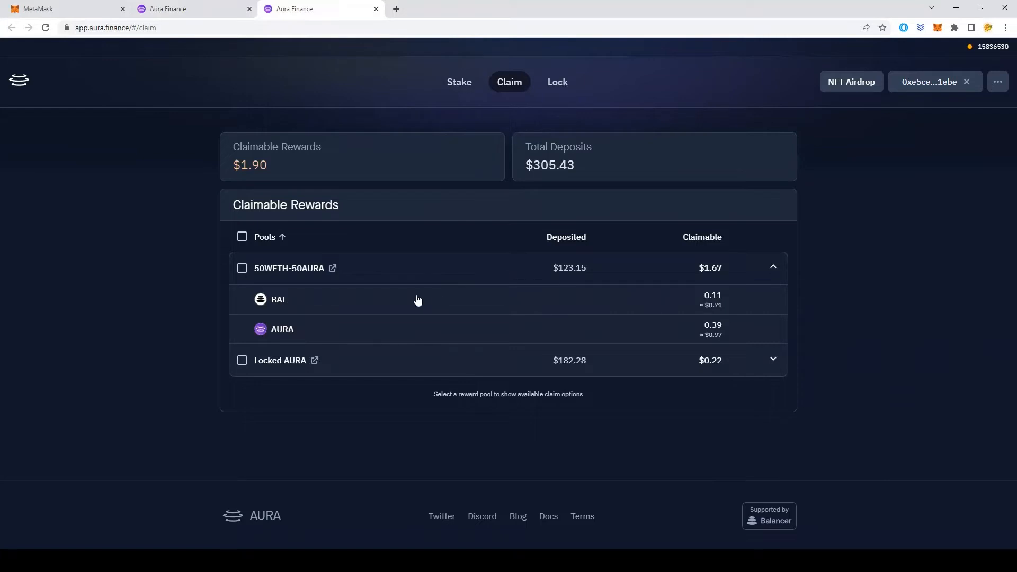
pyautogui.moveTo(369, 318)
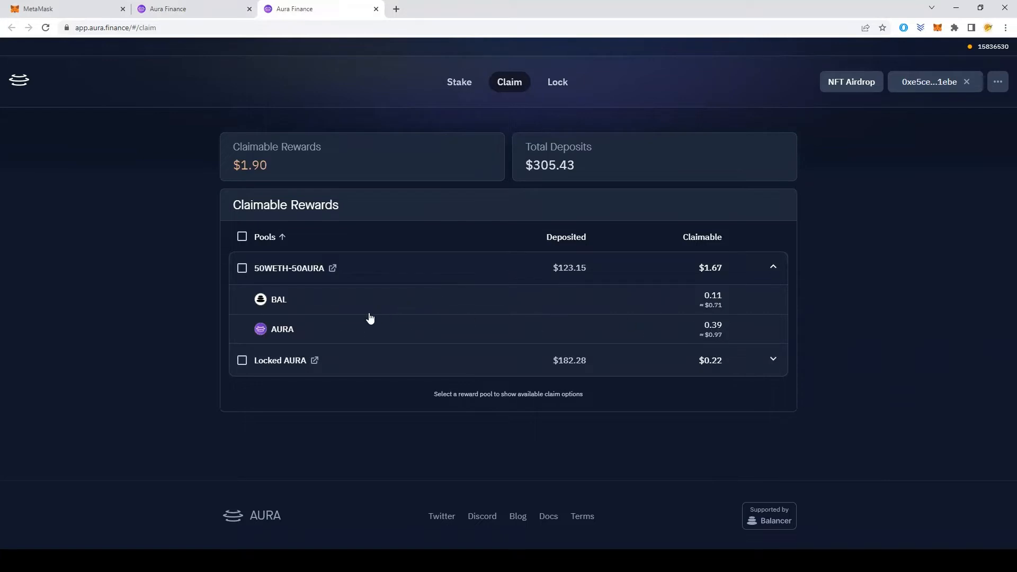
# - On Stake, set the WETH/AURA withdraw amount to the full 1.8809 BPT with Claim rewards on
pyautogui.click(455, 81)
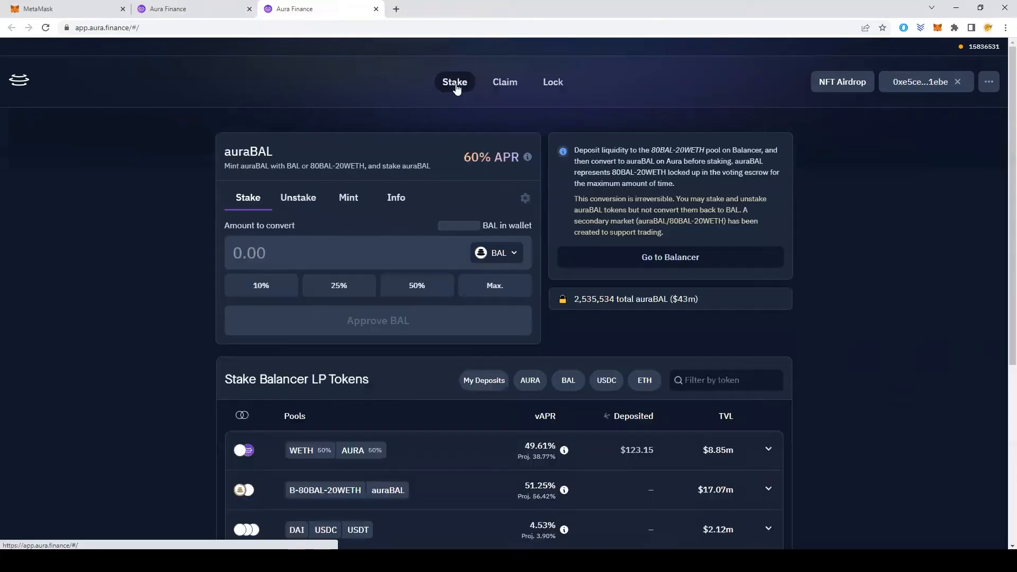
pyautogui.scroll(-3)
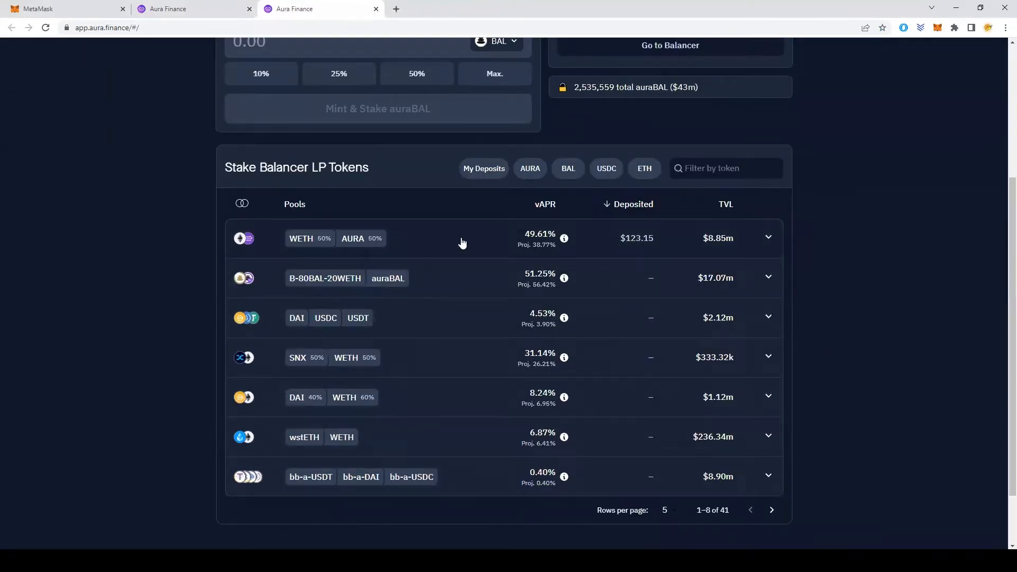
pyautogui.click(768, 237)
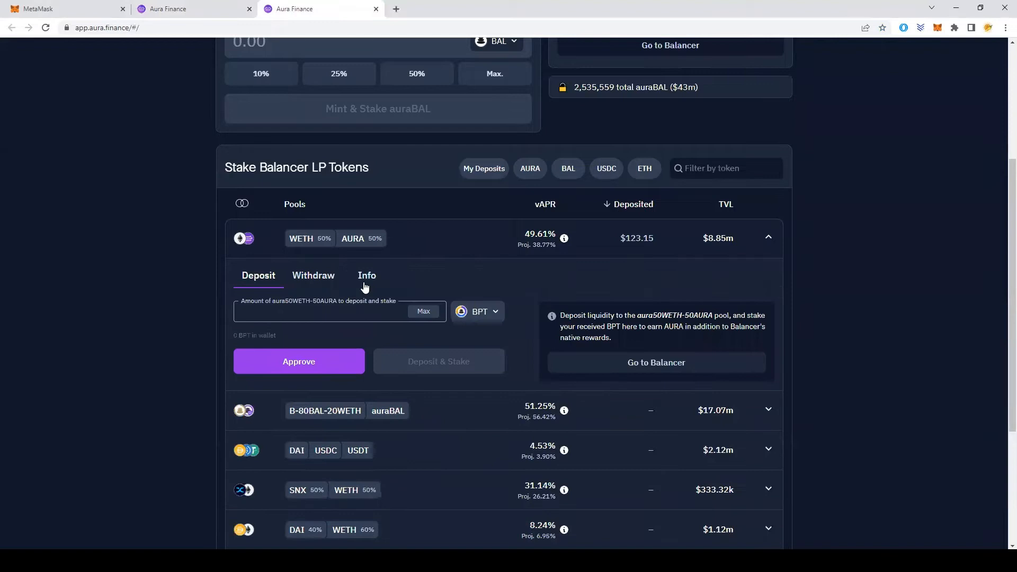
pyautogui.click(314, 276)
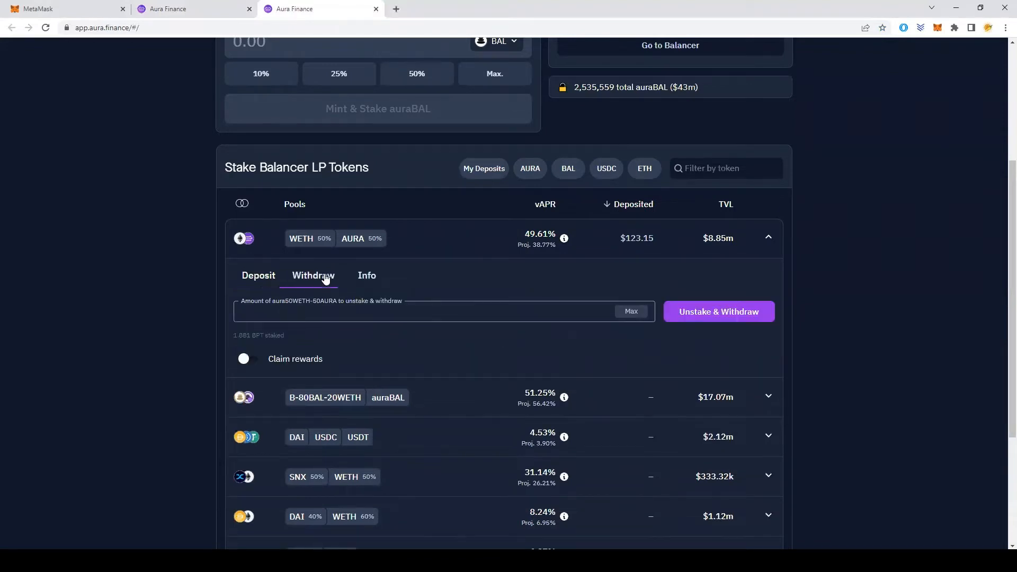
pyautogui.moveTo(248, 342)
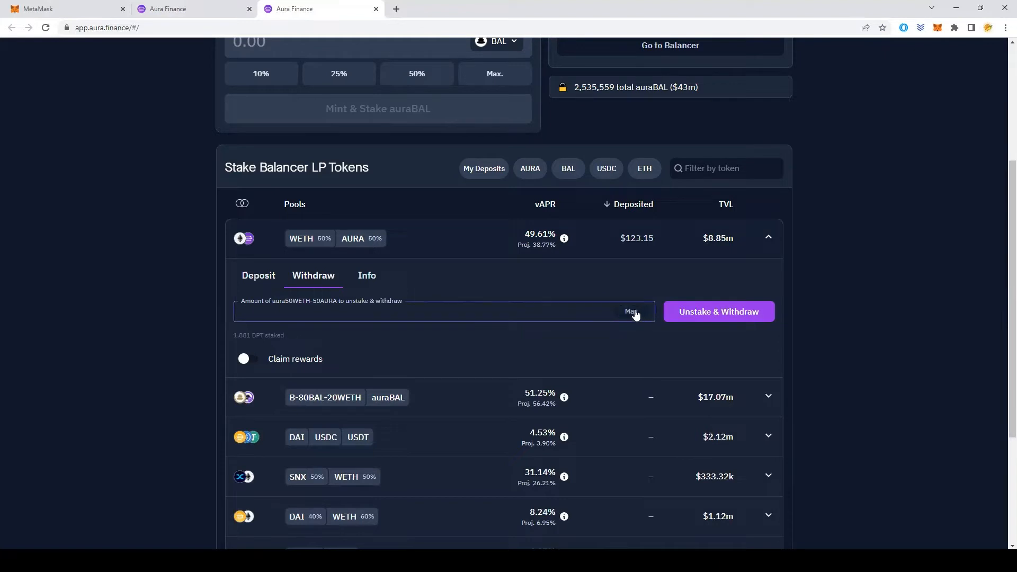
pyautogui.click(630, 311)
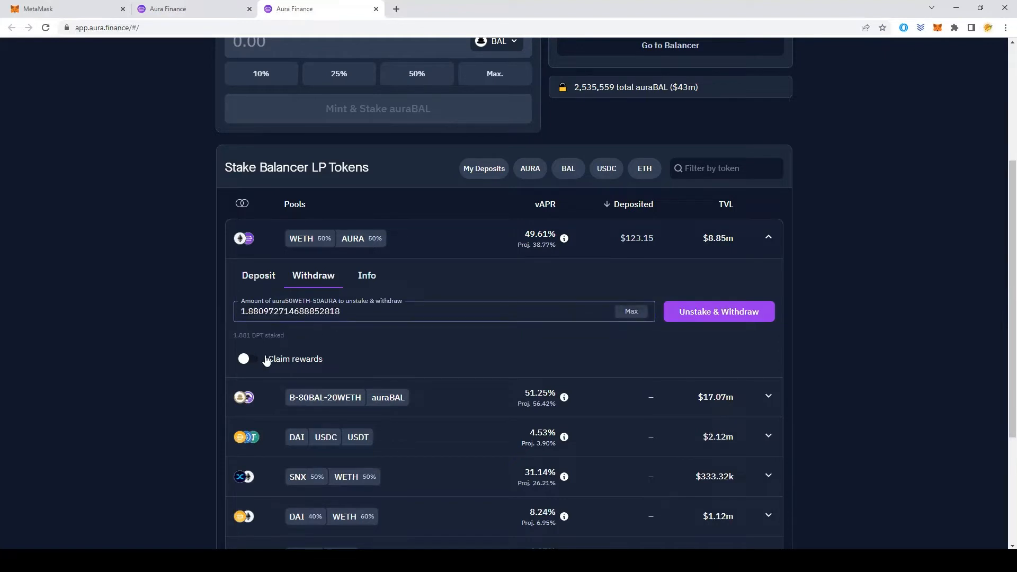
pyautogui.click(247, 359)
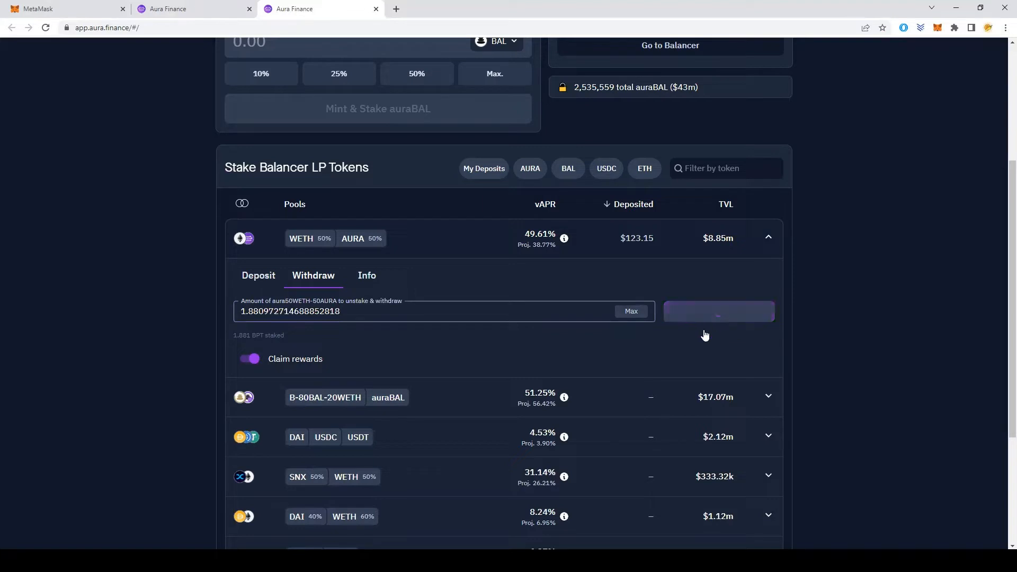
# - Unstake and withdraw the full position, confirming the transaction in MetaMask
pyautogui.click(719, 311)
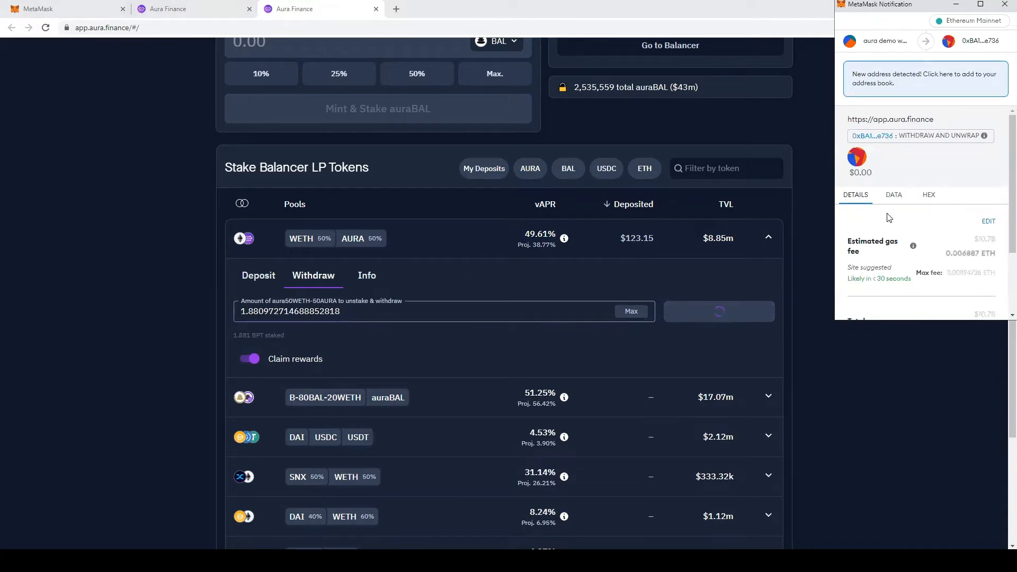
pyautogui.scroll(-3)
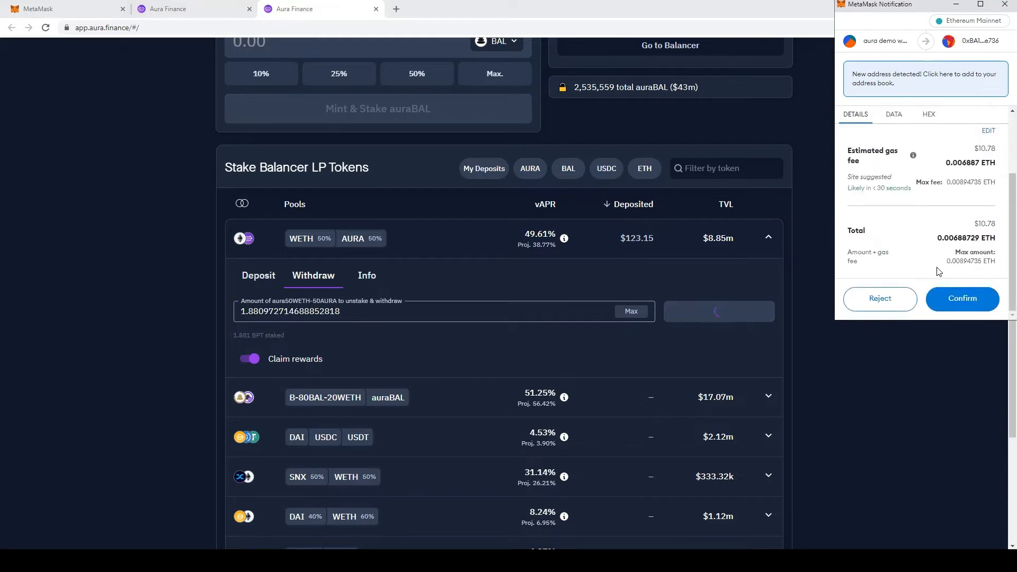
pyautogui.click(961, 299)
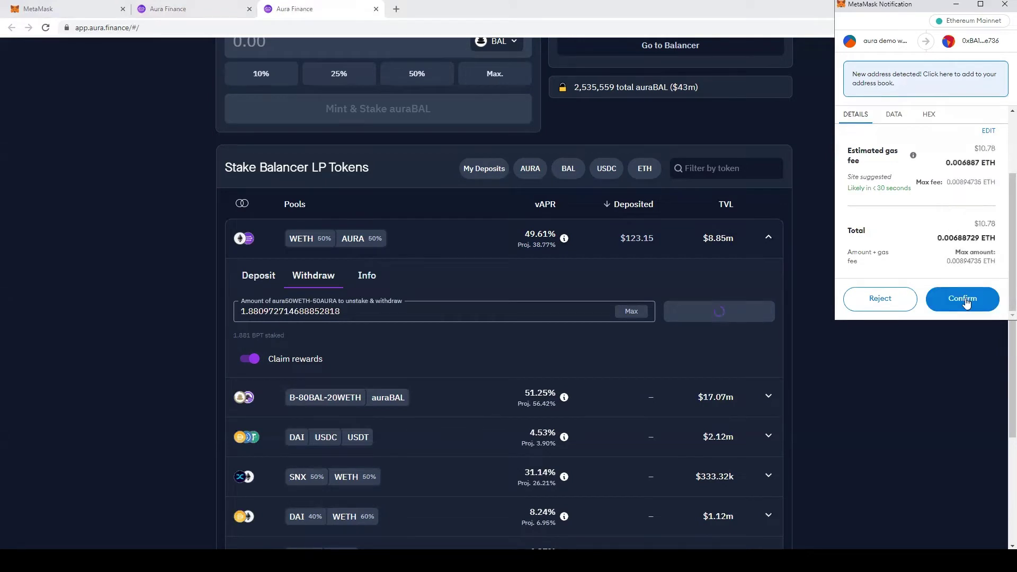
pyautogui.click(961, 298)
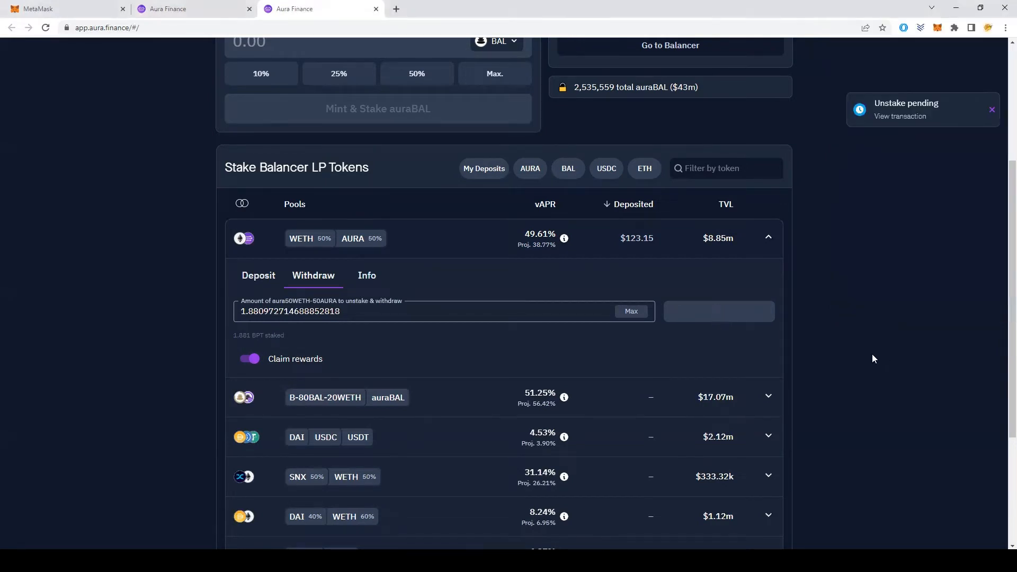
# - Dismiss the Unstake pending toast and start looking up Balancer in a new tab
pyautogui.click(718, 311)
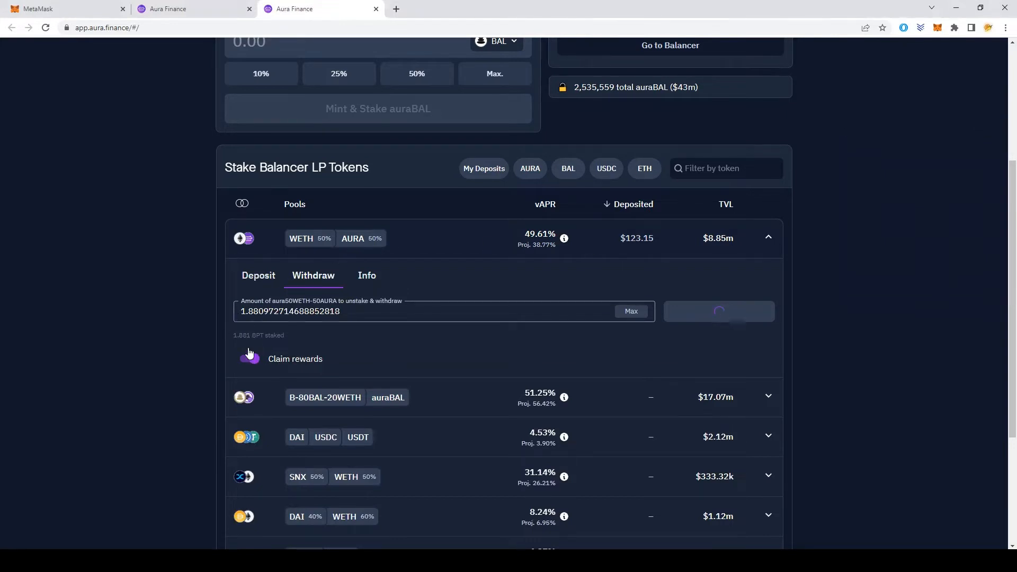
pyautogui.click(249, 359)
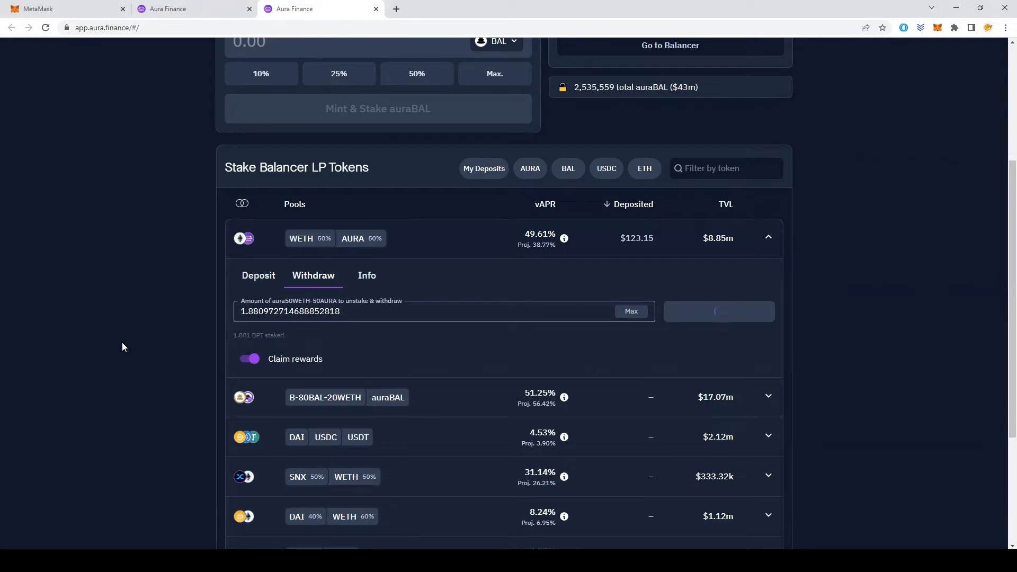
pyautogui.moveTo(536, 234)
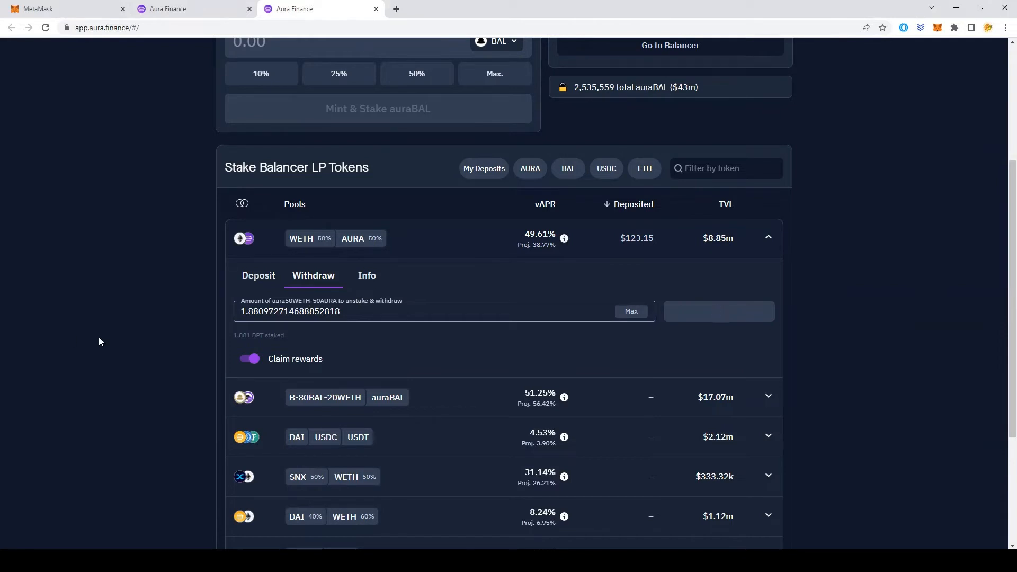
pyautogui.click(718, 311)
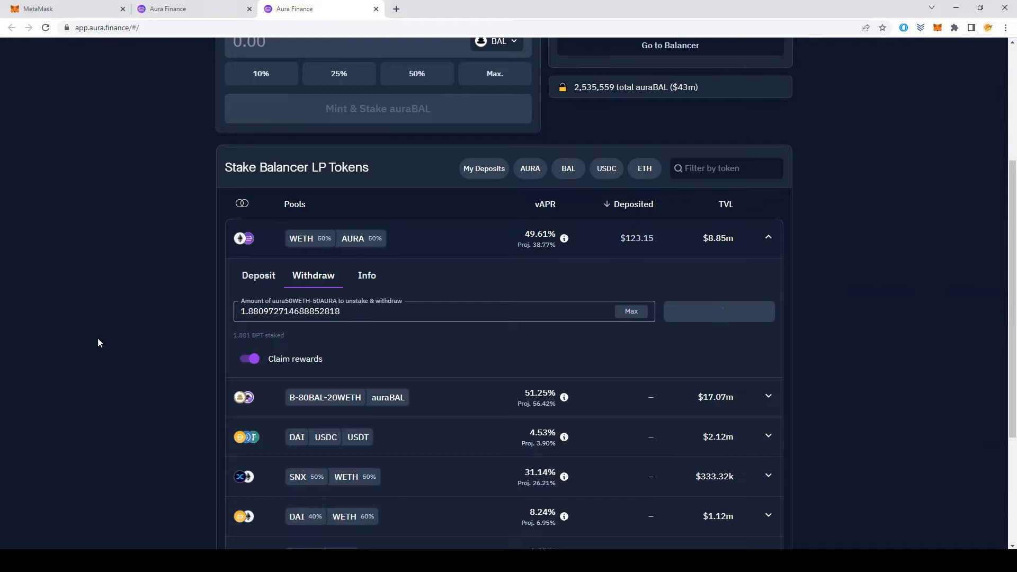
pyautogui.click(395, 9)
pyautogui.write('bala')
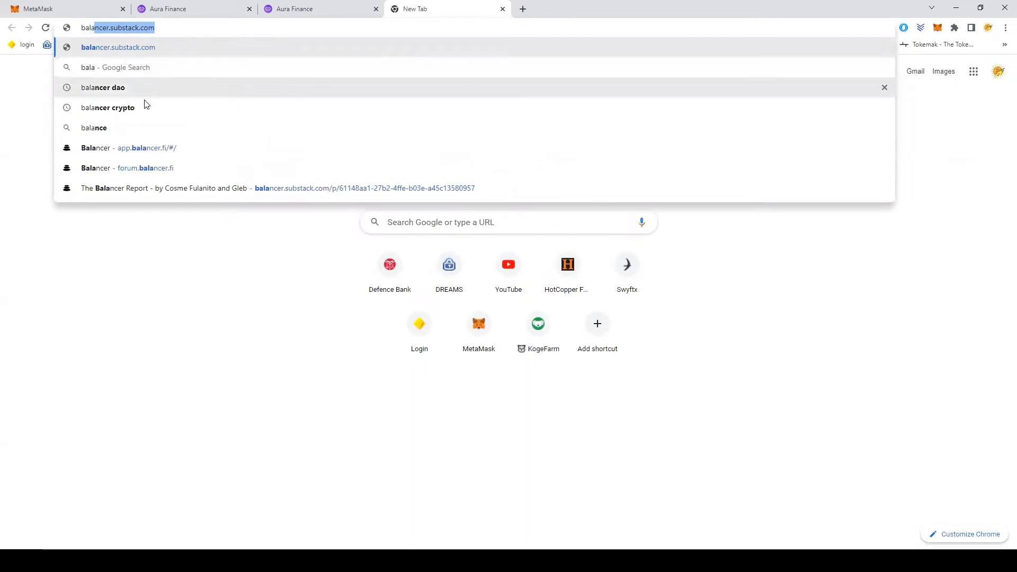
# - Open app.balancer.fi and connect the demo account via MetaMask
pyautogui.click(128, 148)
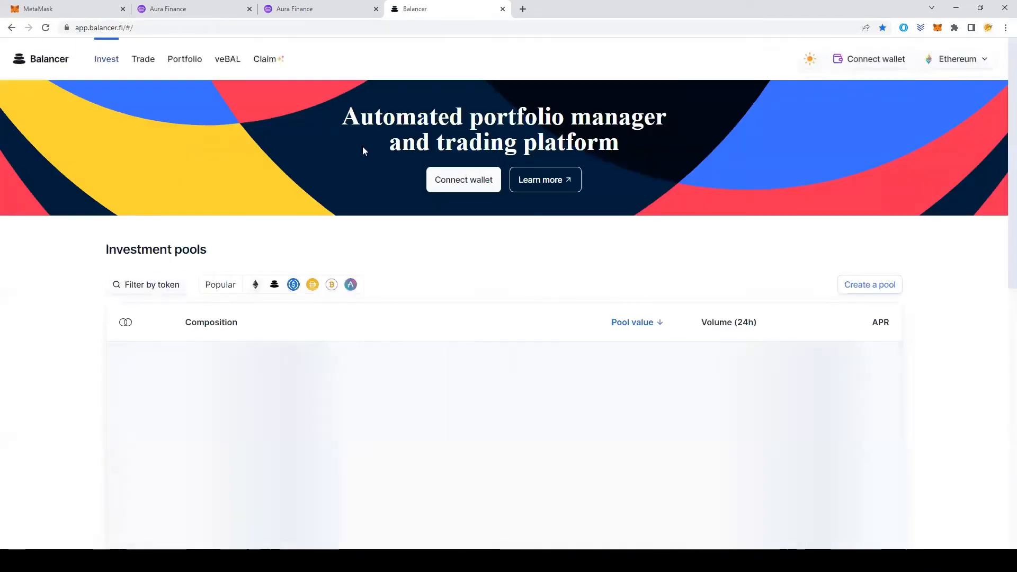
pyautogui.click(463, 180)
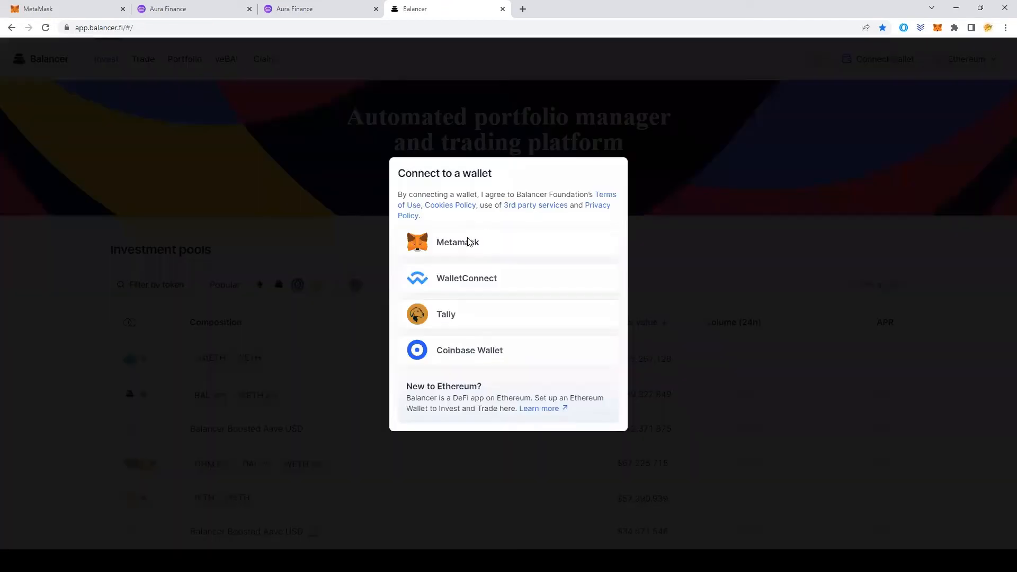
pyautogui.click(457, 241)
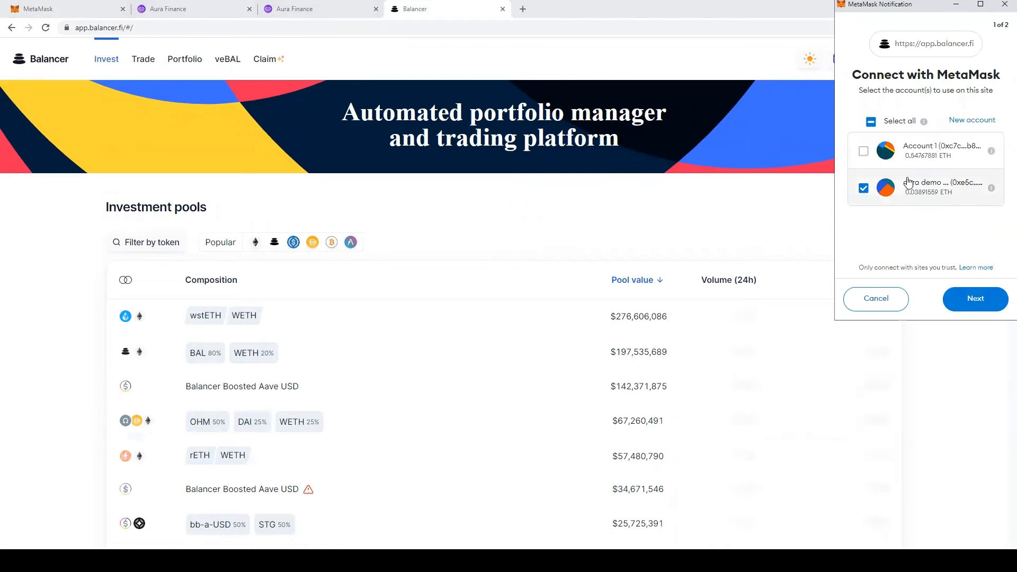
pyautogui.click(975, 299)
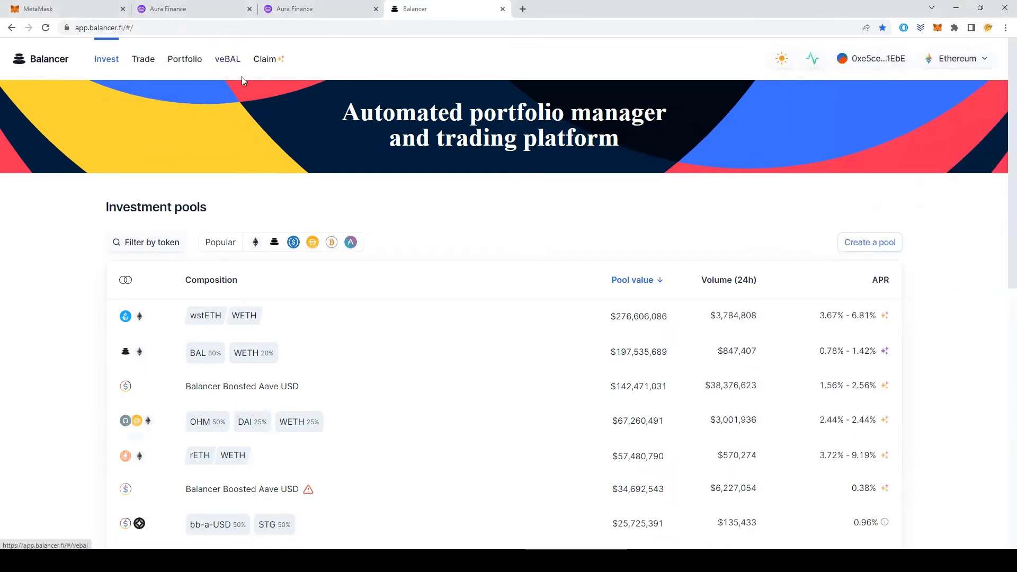
pyautogui.click(188, 8)
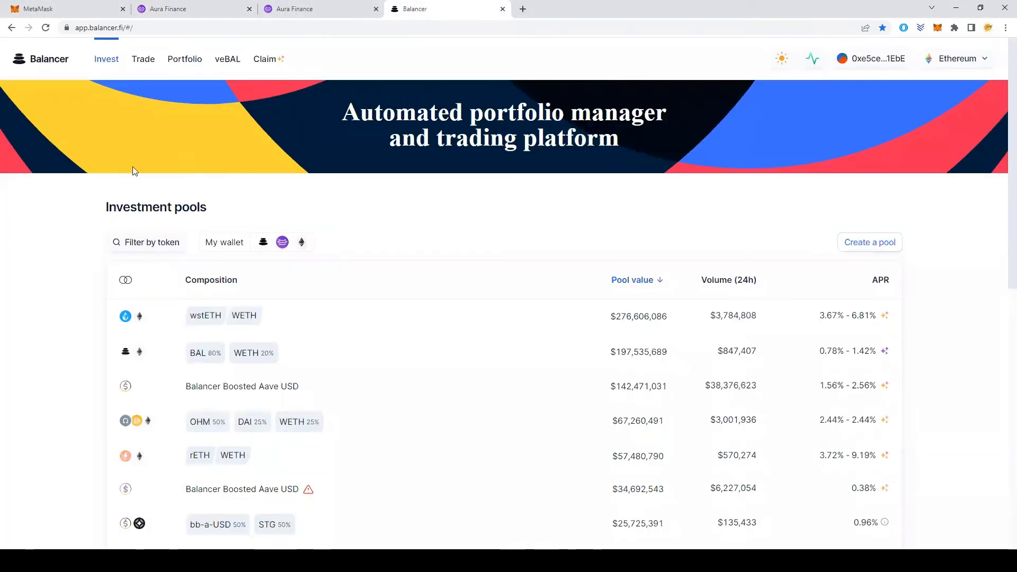
pyautogui.moveTo(106, 59)
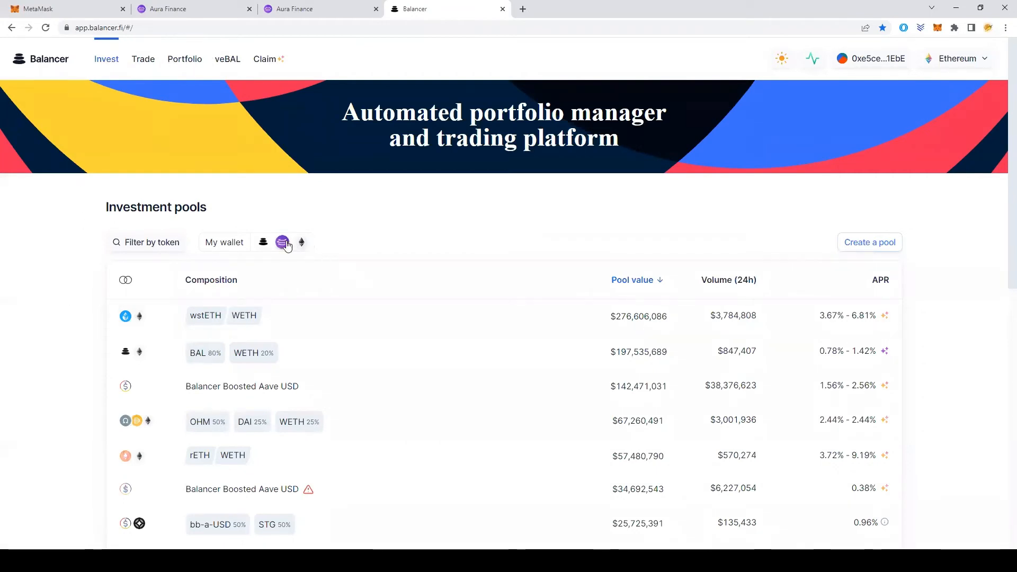
pyautogui.moveTo(281, 240)
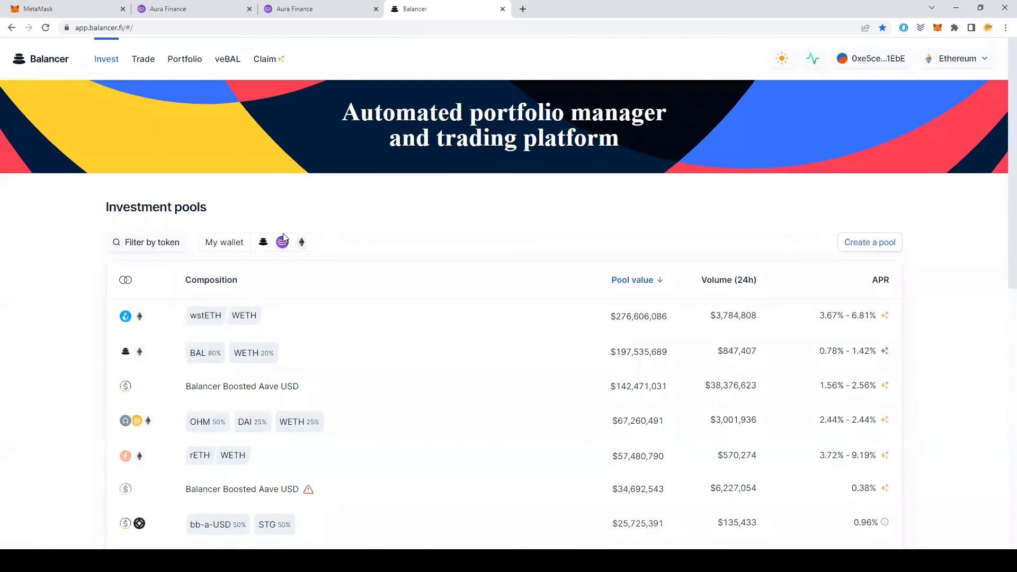
# - Filter the pools to AURA and open the WETH 50% / AURA 50% pool
pyautogui.click(281, 241)
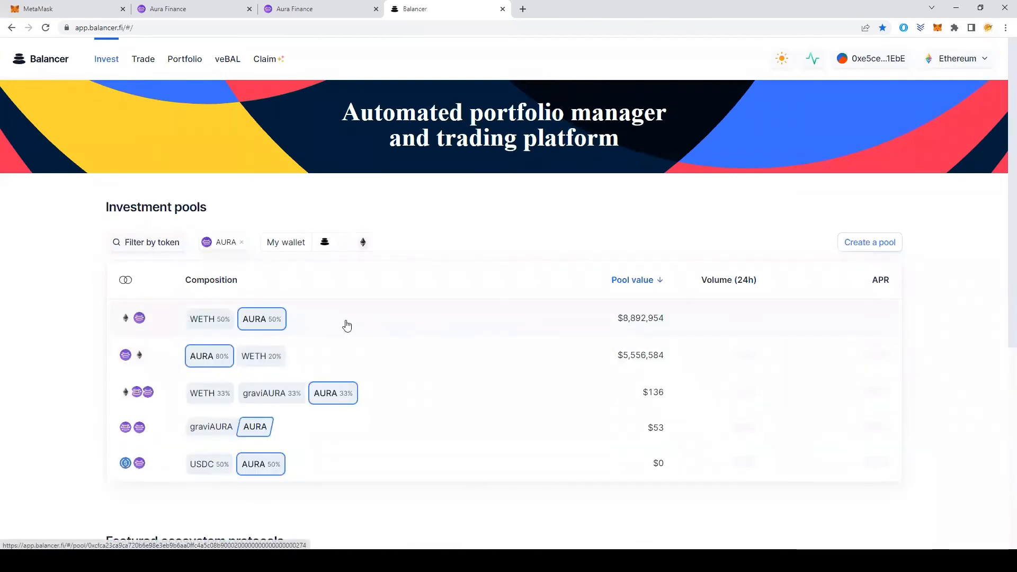
pyautogui.click(344, 241)
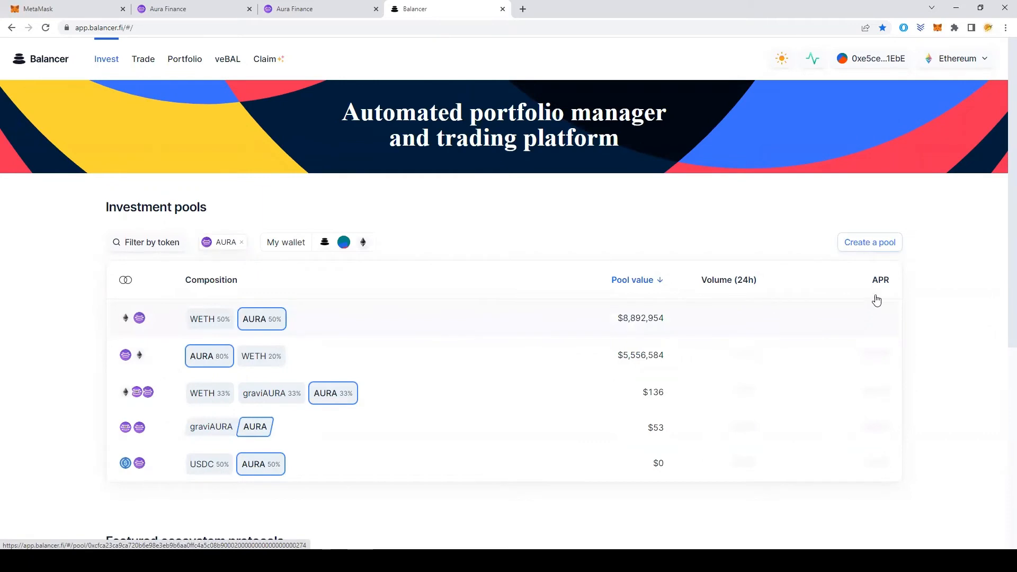
pyautogui.moveTo(885, 318)
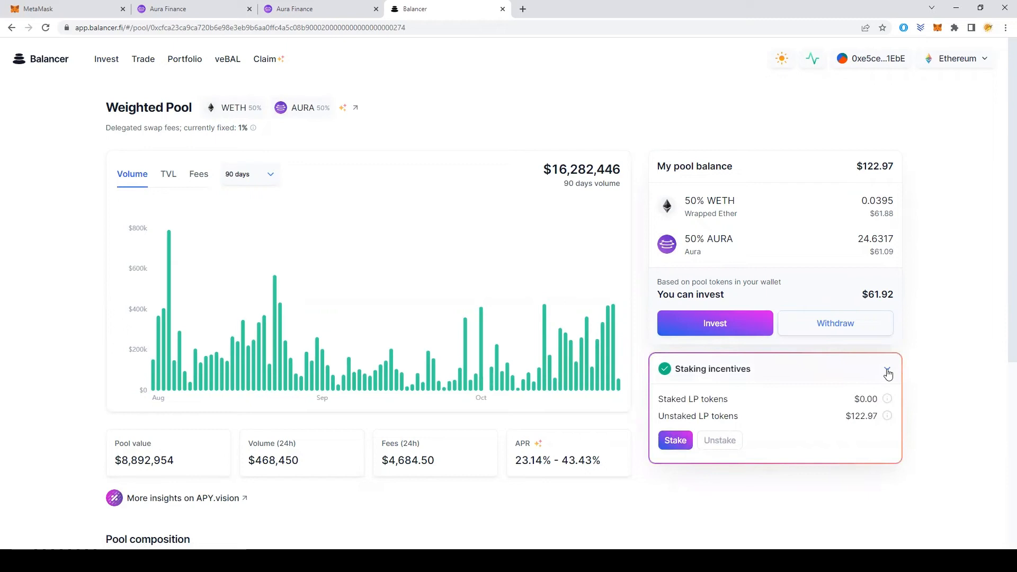
# - Collapse Staking incentives and start a withdrawal from the WETH/AURA pool balance
pyautogui.click(887, 372)
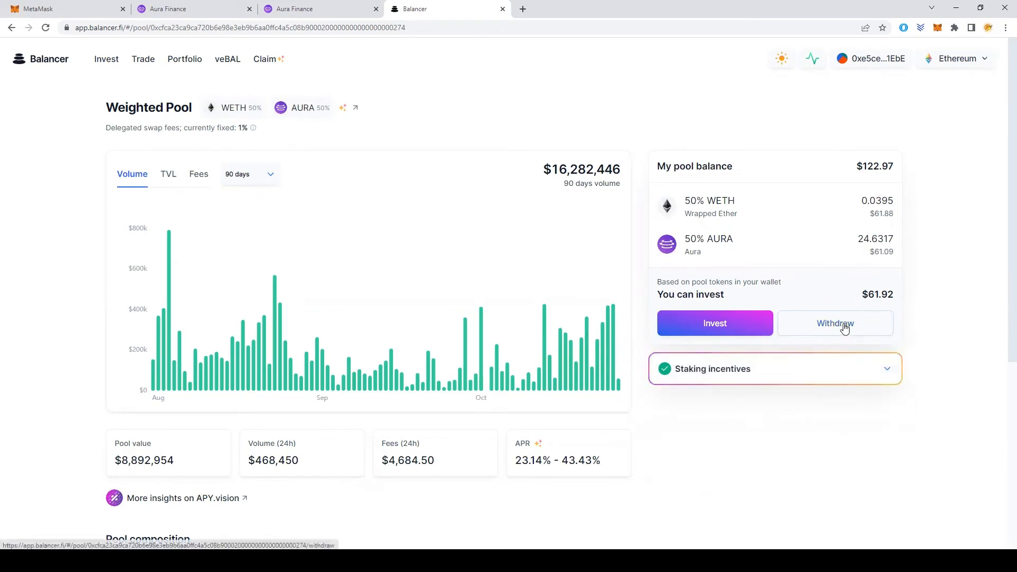
pyautogui.click(834, 323)
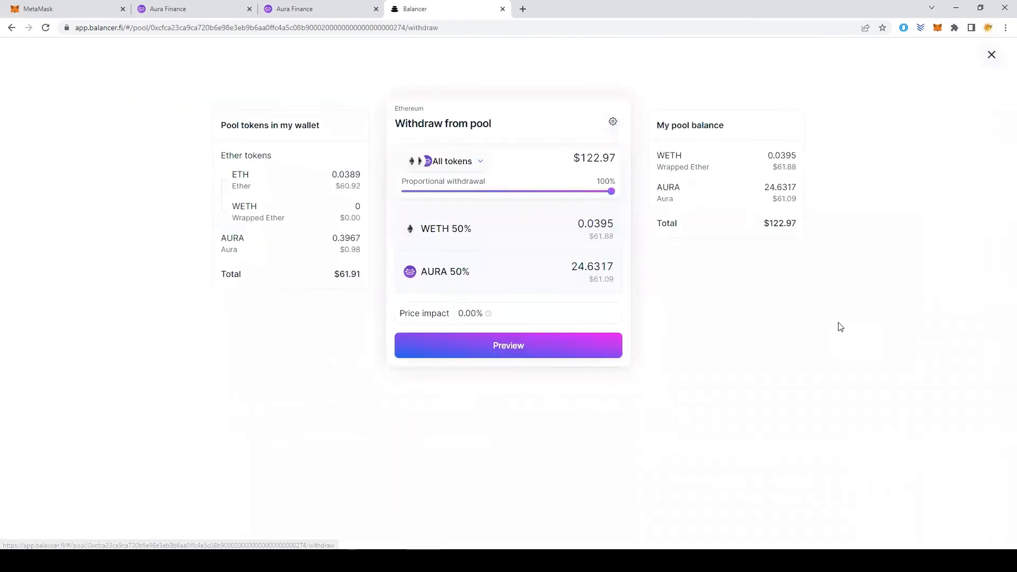
pyautogui.moveTo(435, 276)
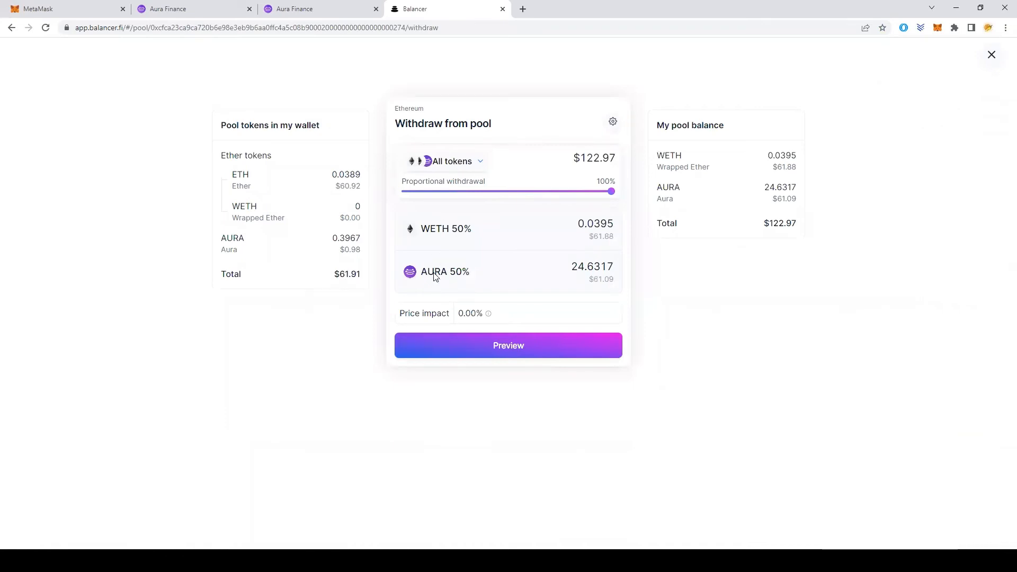
pyautogui.moveTo(431, 265)
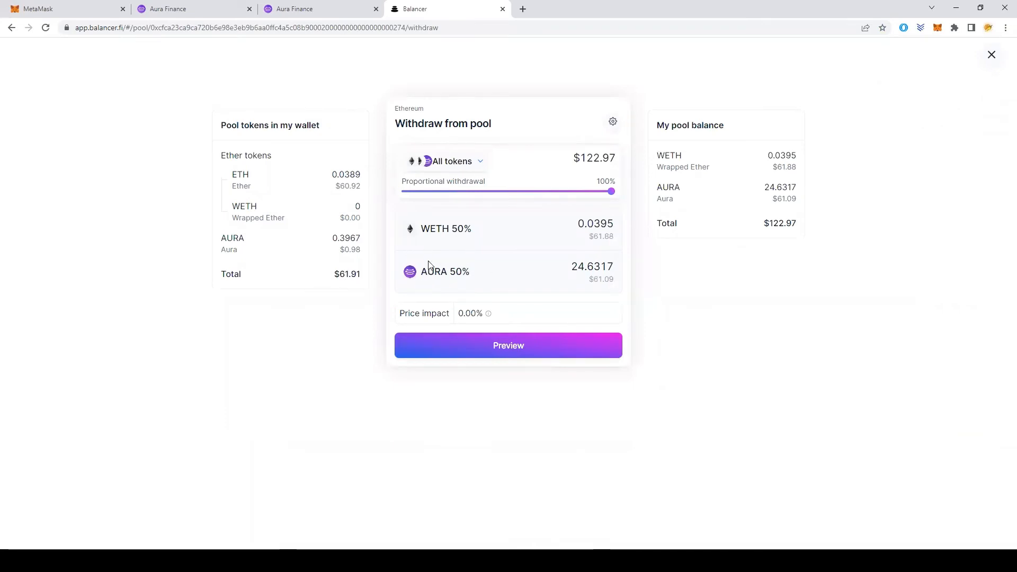
pyautogui.moveTo(425, 213)
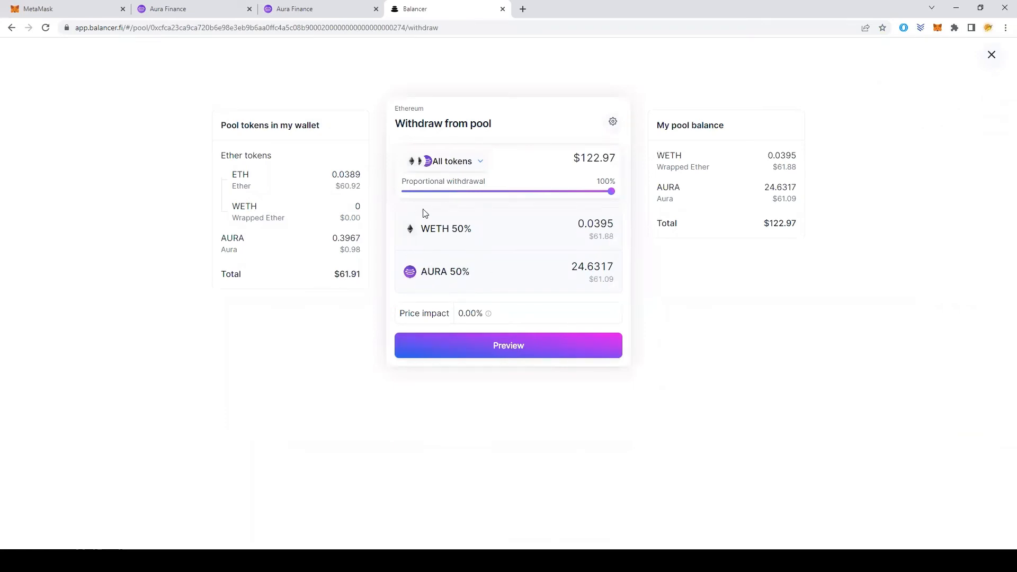
# - Set the withdrawal to ETH only at the single-token max of 0.0786 ETH
pyautogui.click(447, 161)
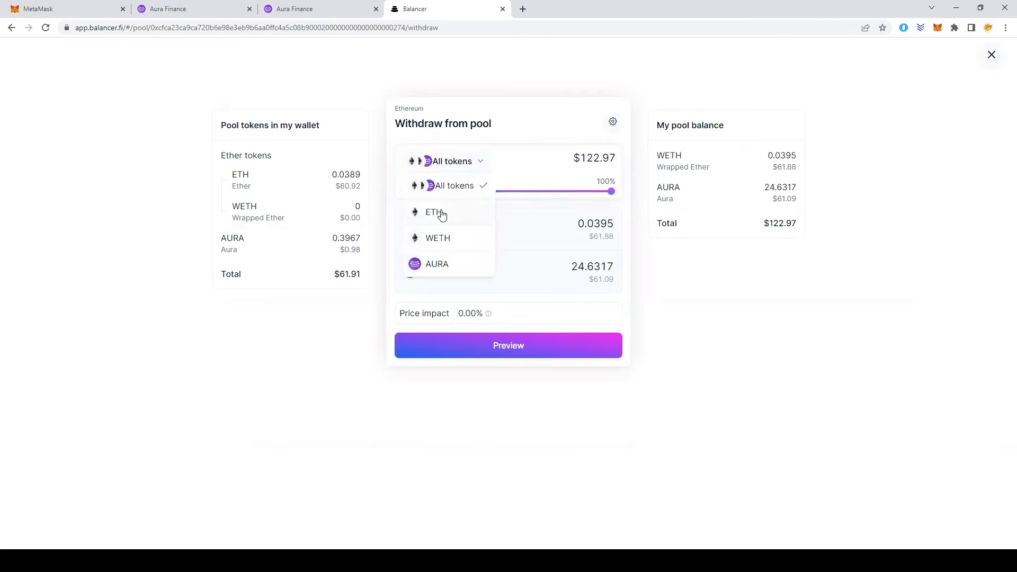
pyautogui.click(433, 212)
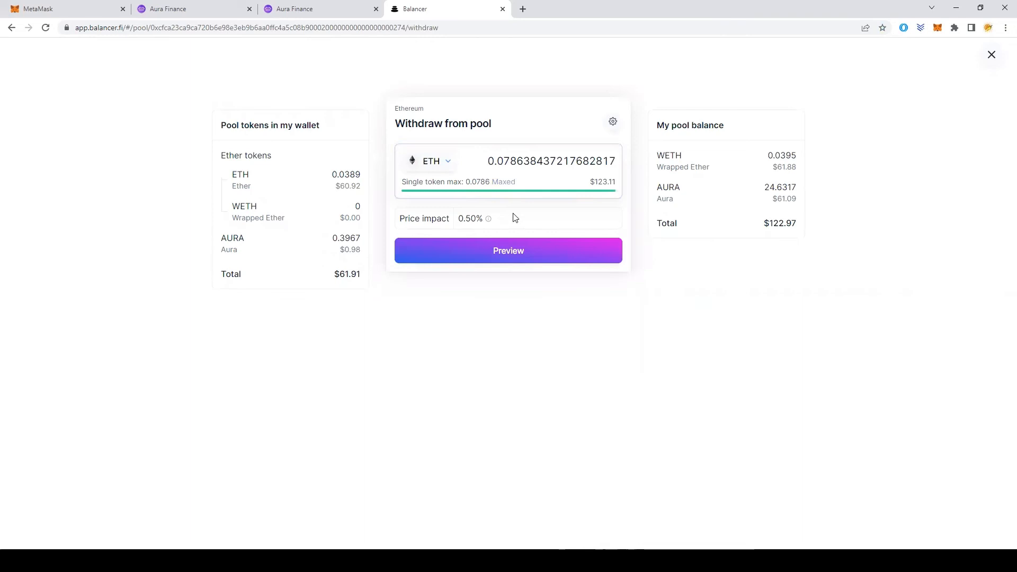
pyautogui.moveTo(482, 232)
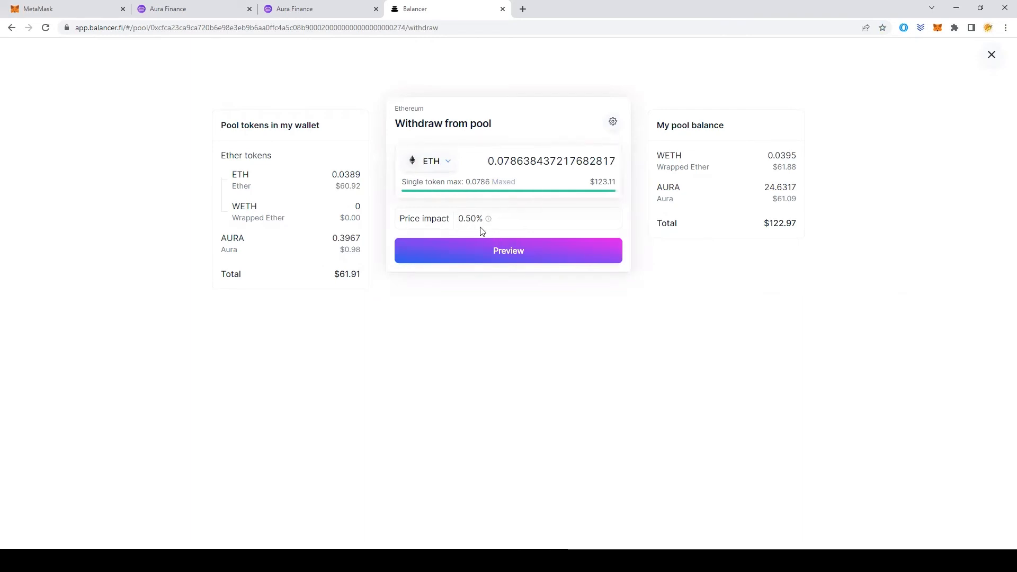
pyautogui.moveTo(483, 237)
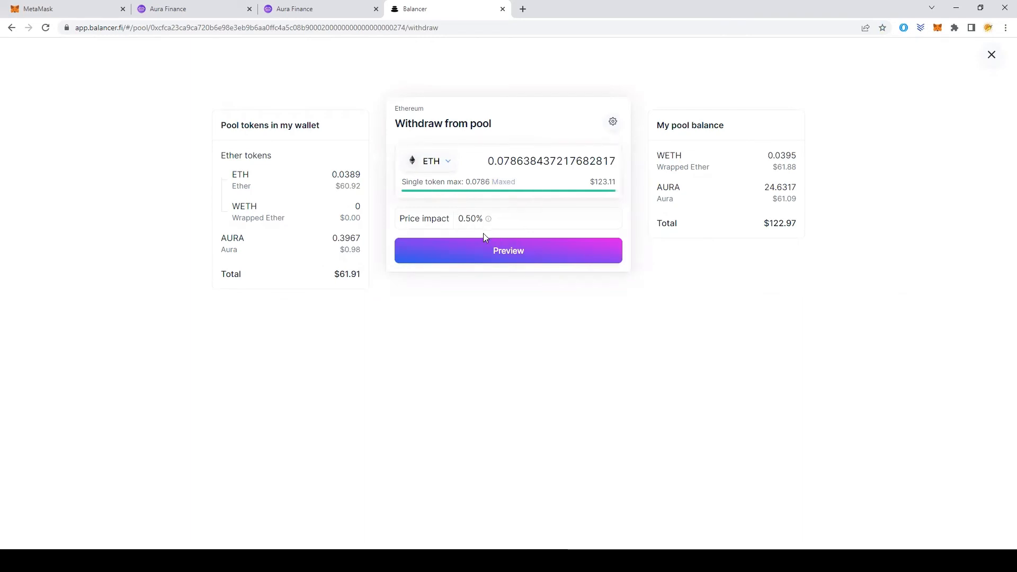
pyautogui.click(508, 250)
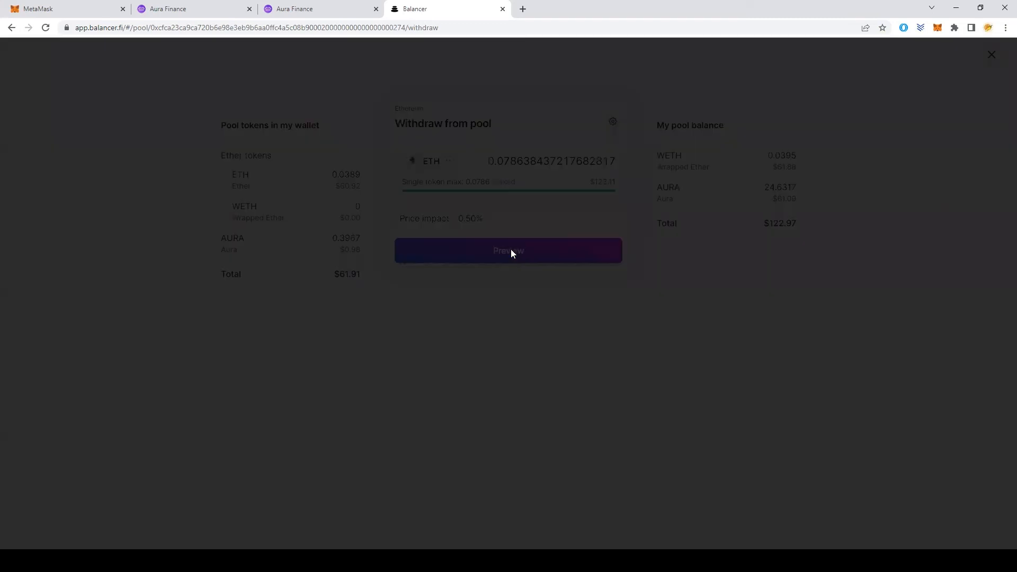
# - Preview and submit the 0.0786 ETH withdrawal, confirming the pool exit in MetaMask
pyautogui.click(508, 250)
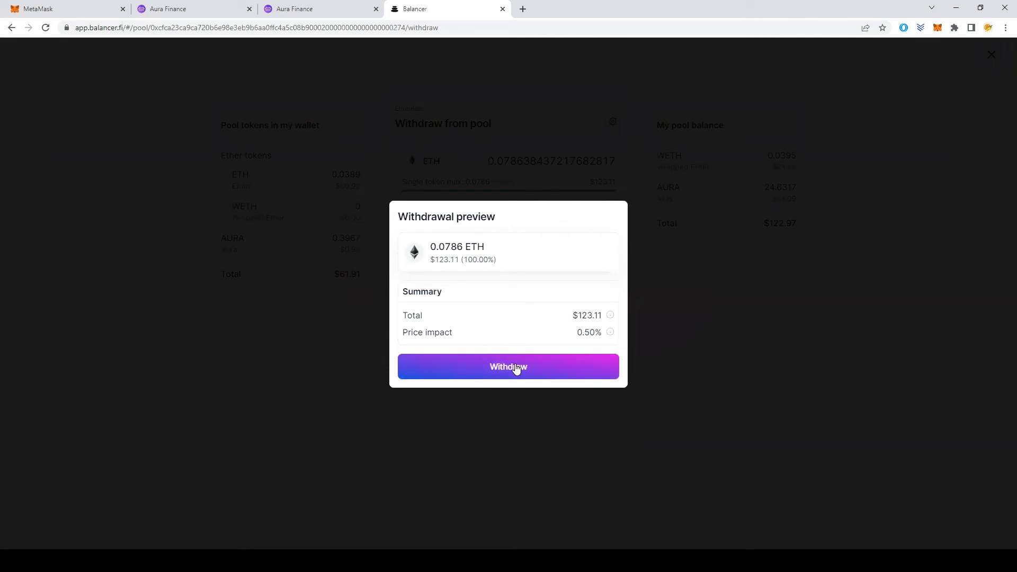
pyautogui.click(507, 366)
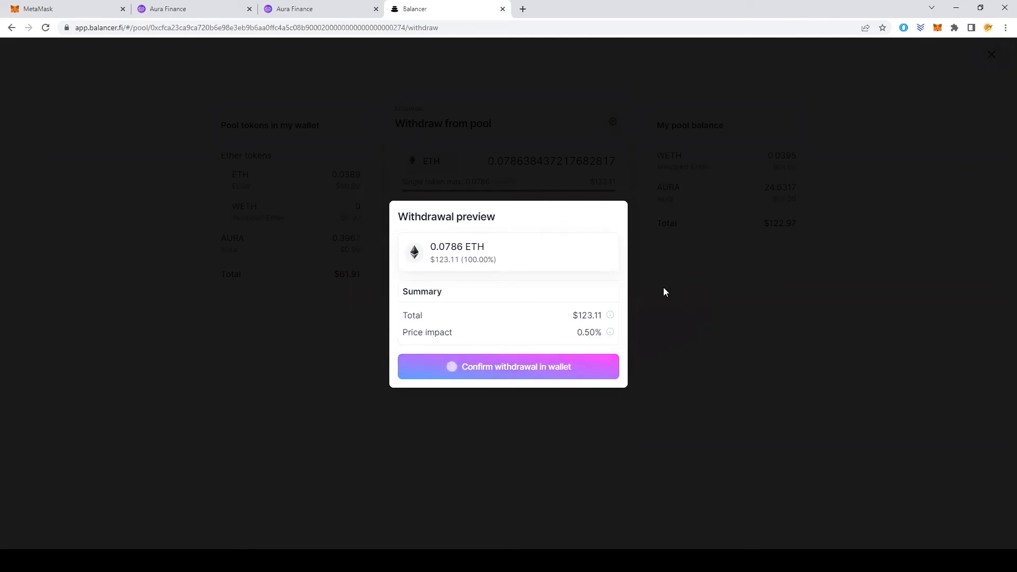
pyautogui.click(508, 366)
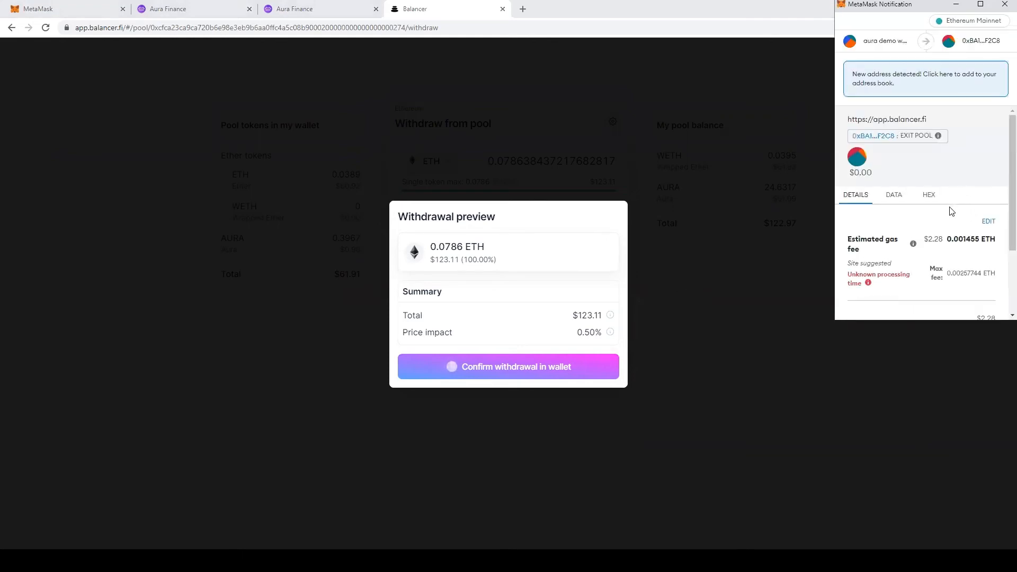
pyautogui.scroll(-3)
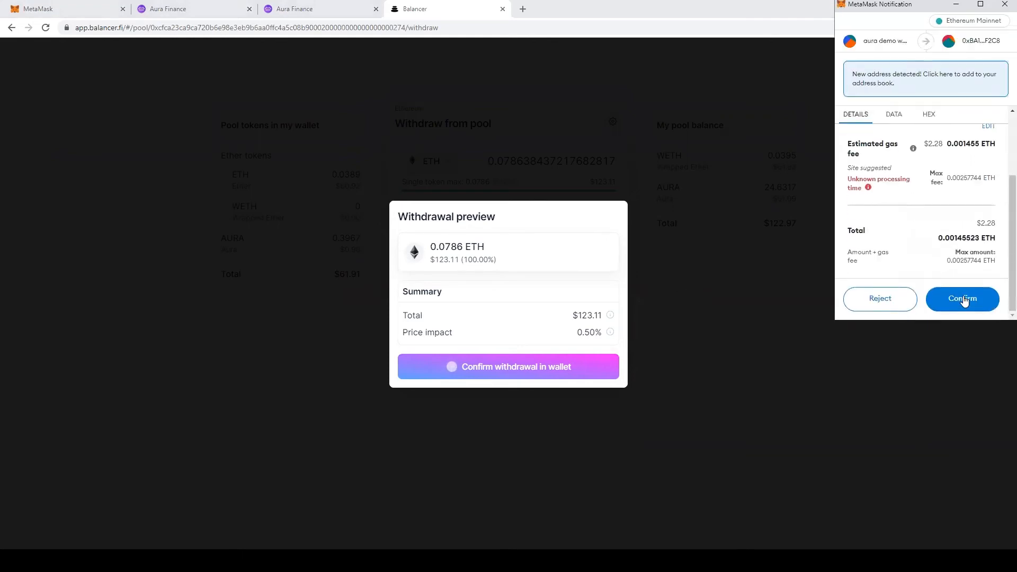
pyautogui.click(963, 299)
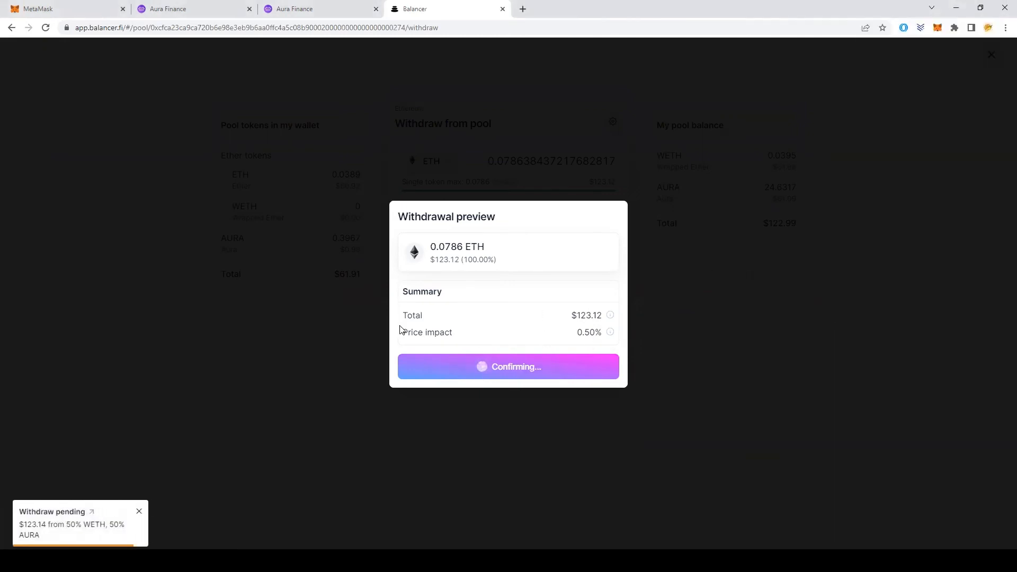
pyautogui.moveTo(473, 280)
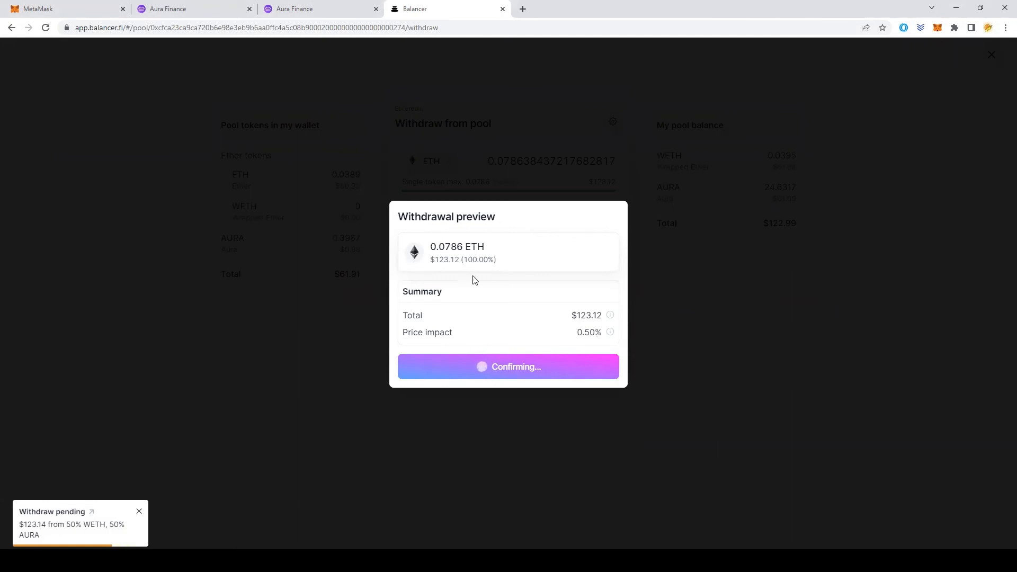
pyautogui.moveTo(255, 241)
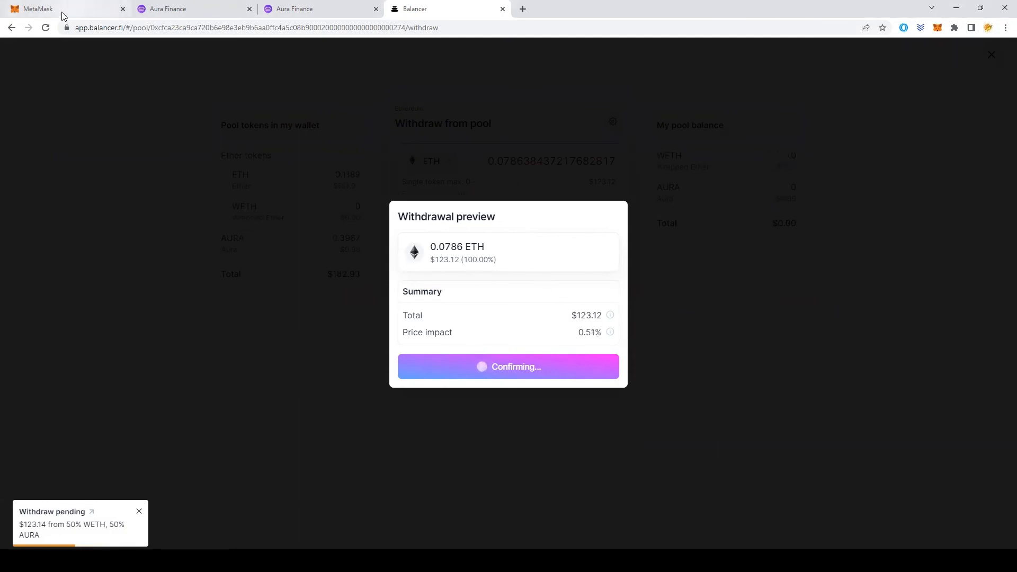
# - Check MetaMask's ETH balance rising from 0.0389 to 0.1162 after the withdrawal confirms
pyautogui.click(65, 8)
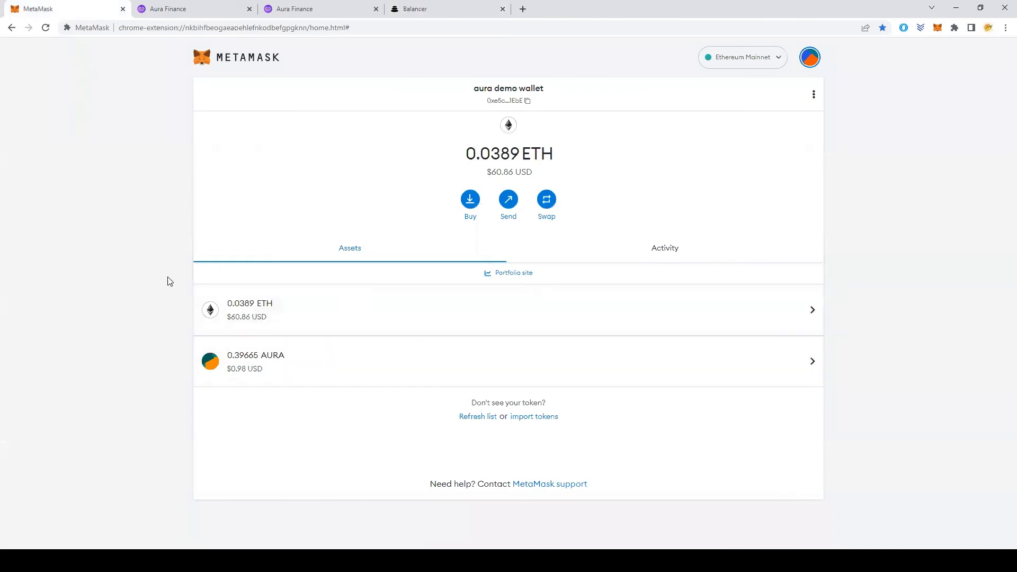
pyautogui.moveTo(482, 129)
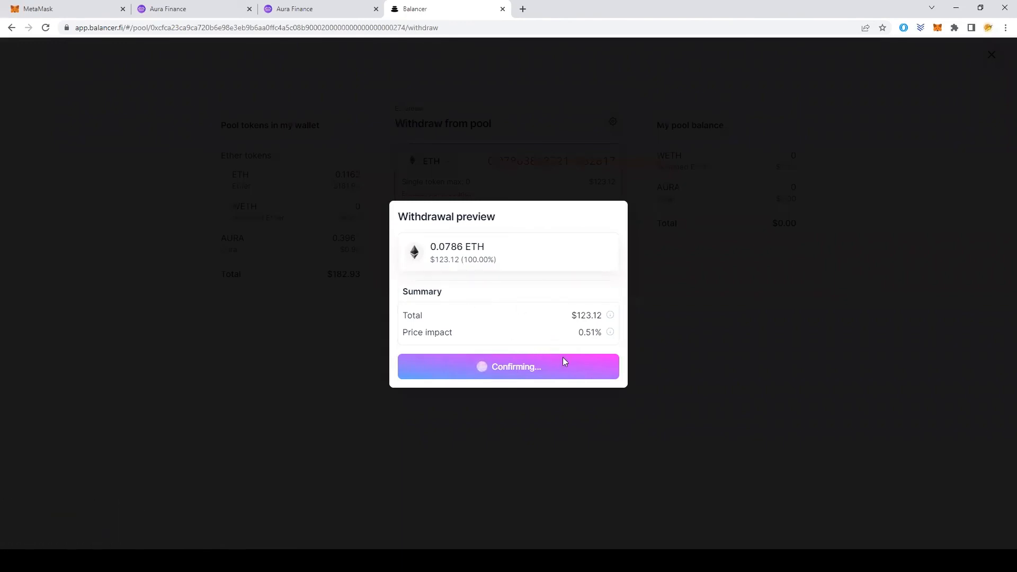
pyautogui.moveTo(217, 235)
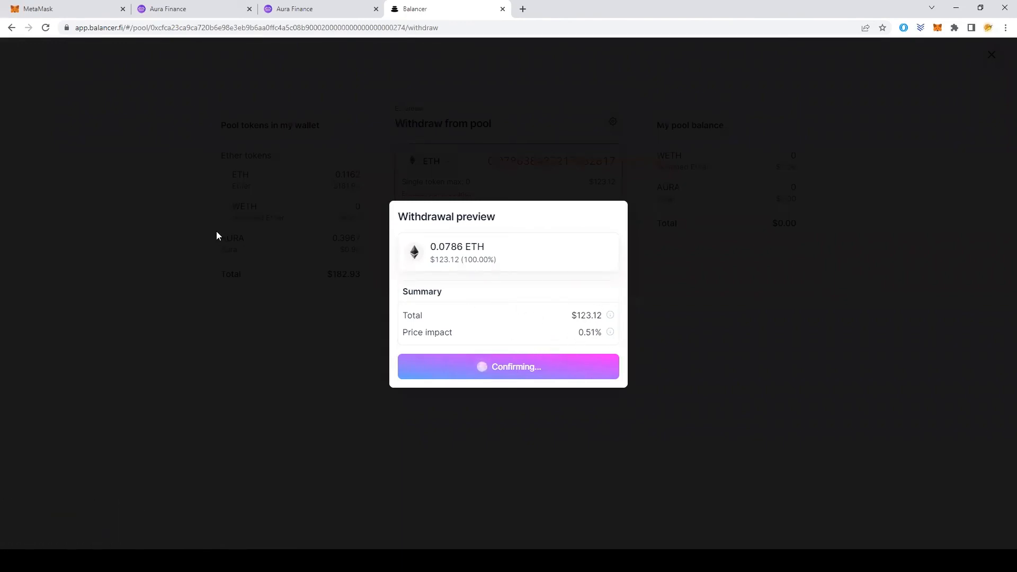
pyautogui.moveTo(214, 229)
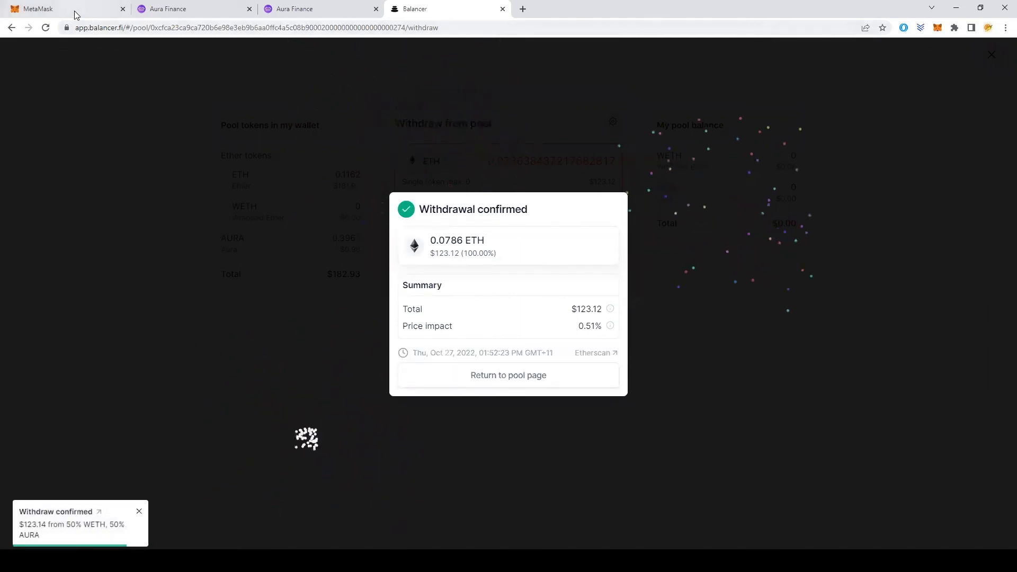
pyautogui.click(64, 8)
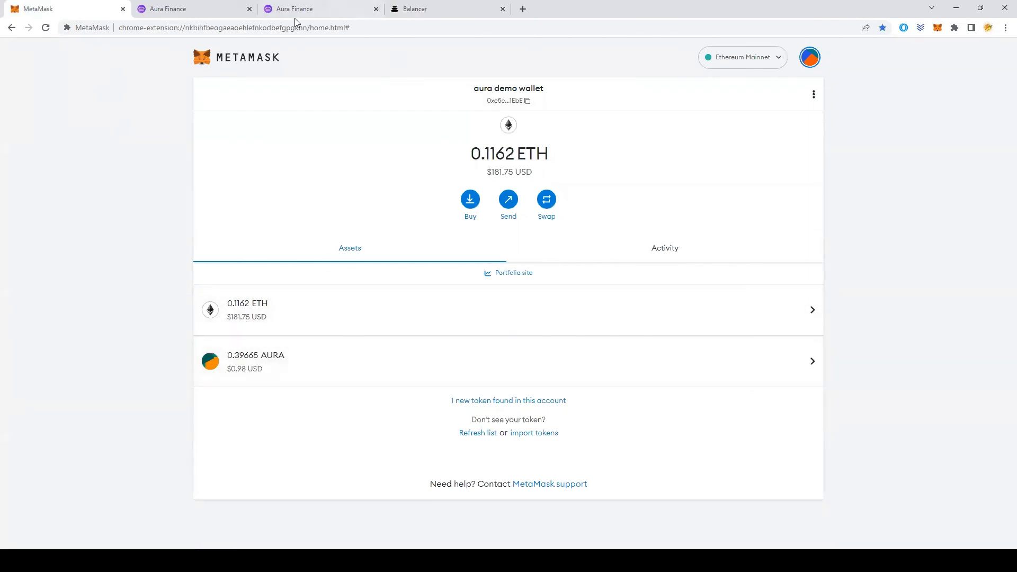
# - Confirm in Aura that Claim shows only $0.22 Locked AURA and no pool holds a deposit
pyautogui.click(318, 8)
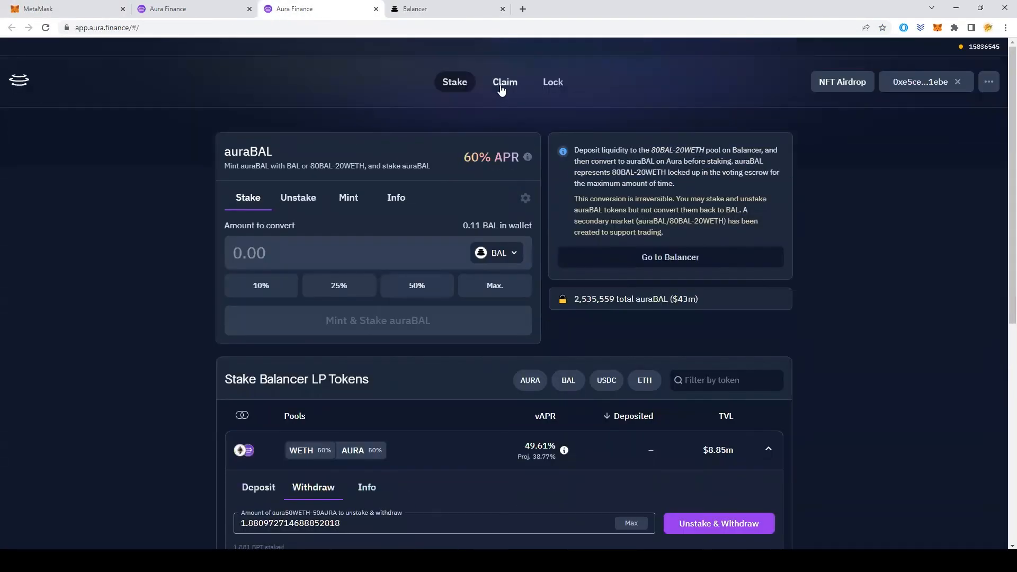
pyautogui.click(505, 82)
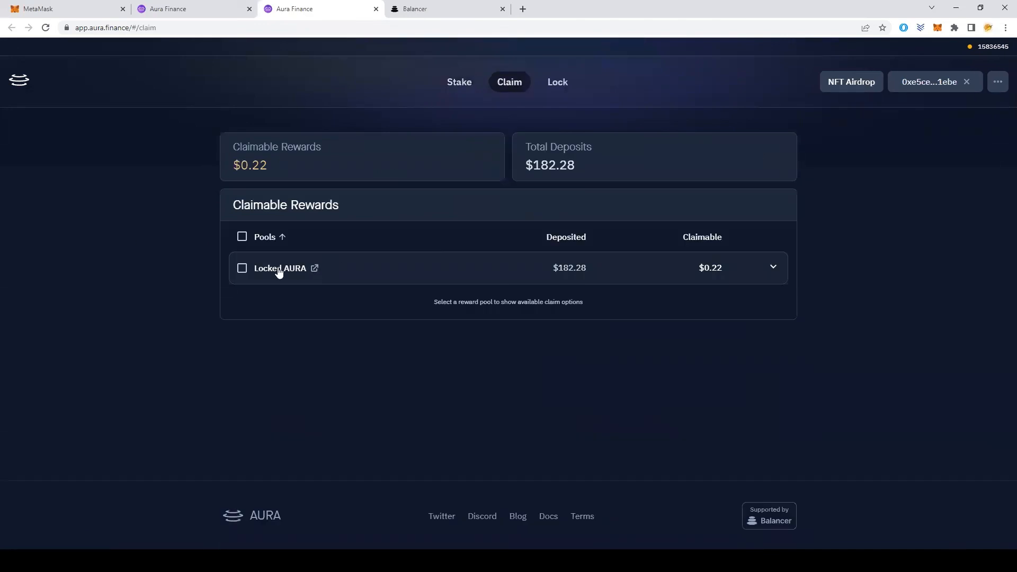
pyautogui.moveTo(393, 204)
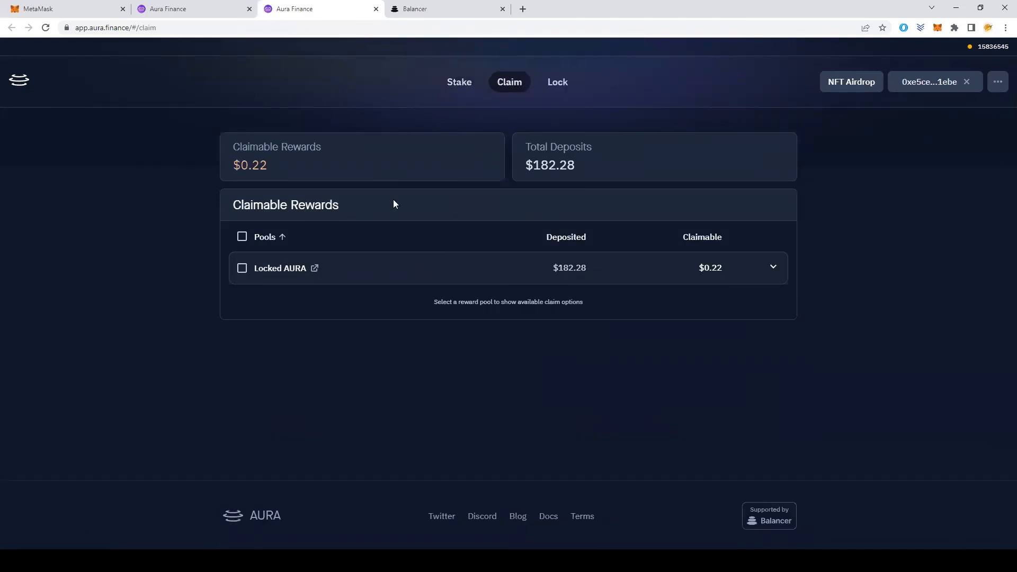
pyautogui.click(458, 81)
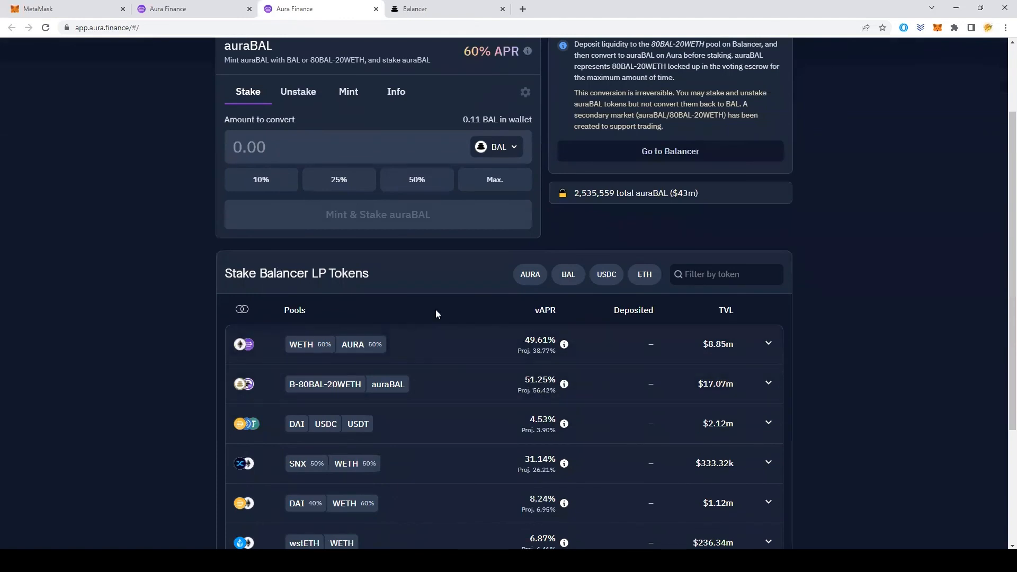
pyautogui.moveTo(127, 319)
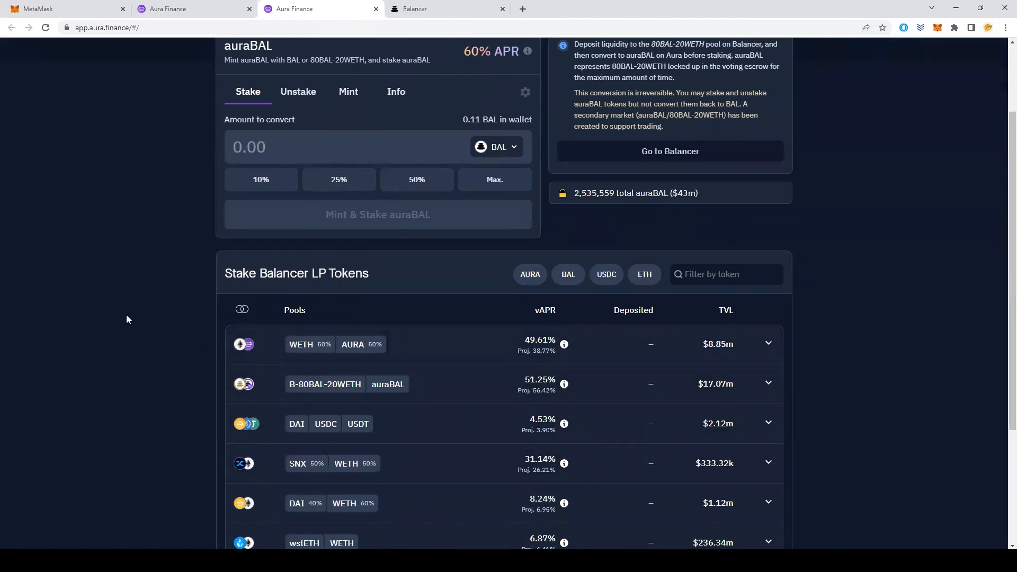
pyautogui.moveTo(478, 528)
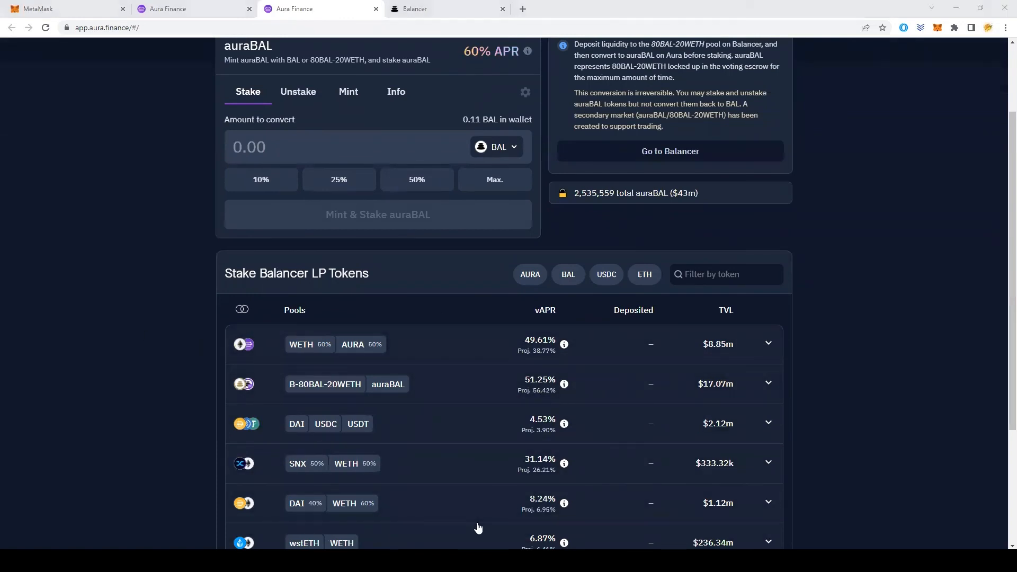